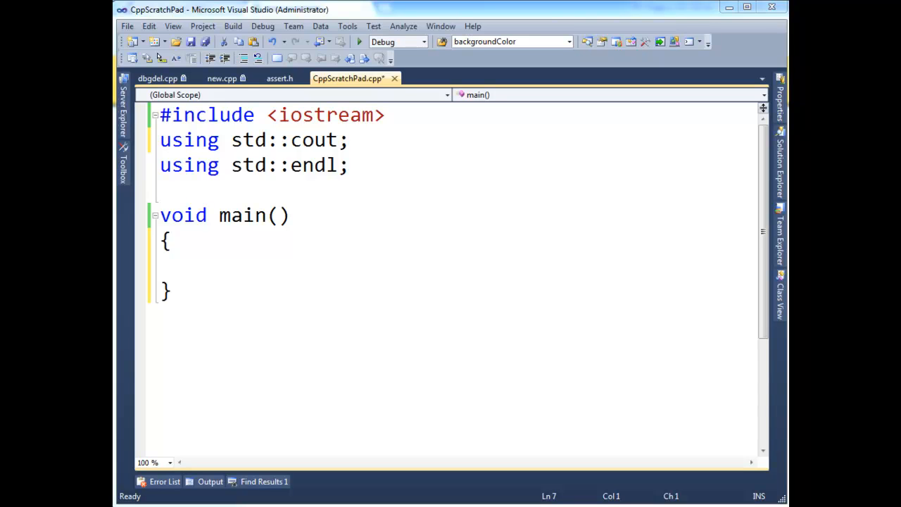
mouse_move(217, 256)
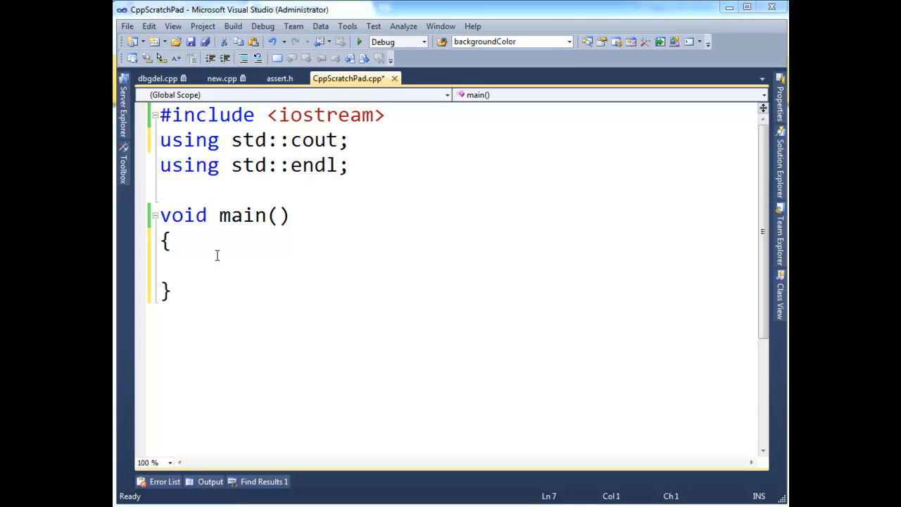
Declare string s = "jamie"; inside main.
text(string s = "jamie";)
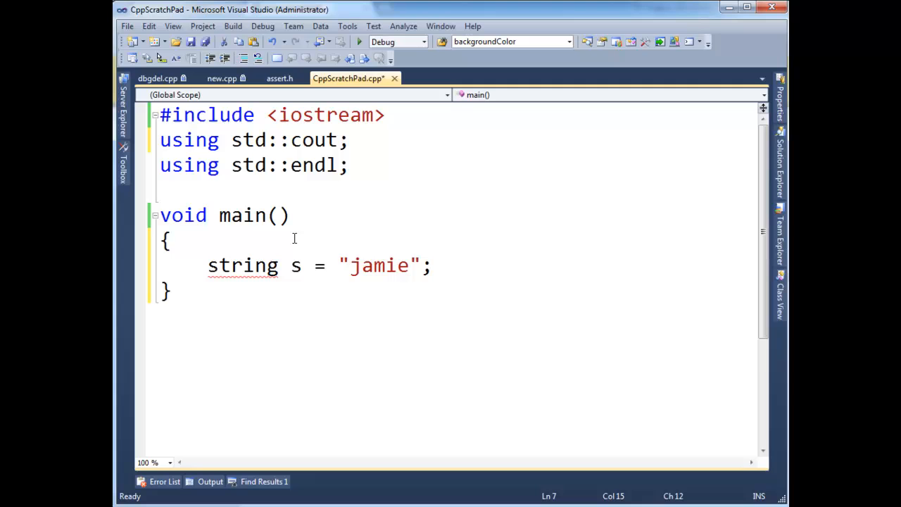
mouse_move(326, 257)
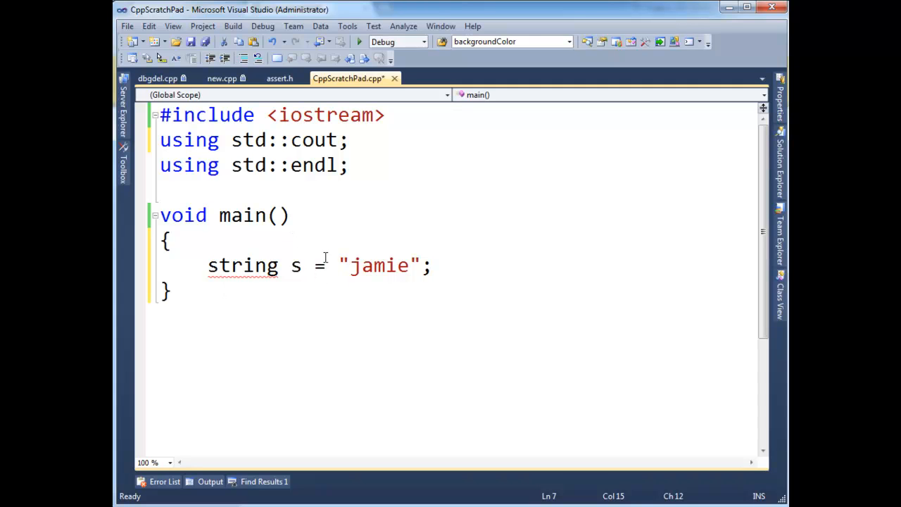
Add #include <string> and using std::string; below the iostream include.
click(386, 115)
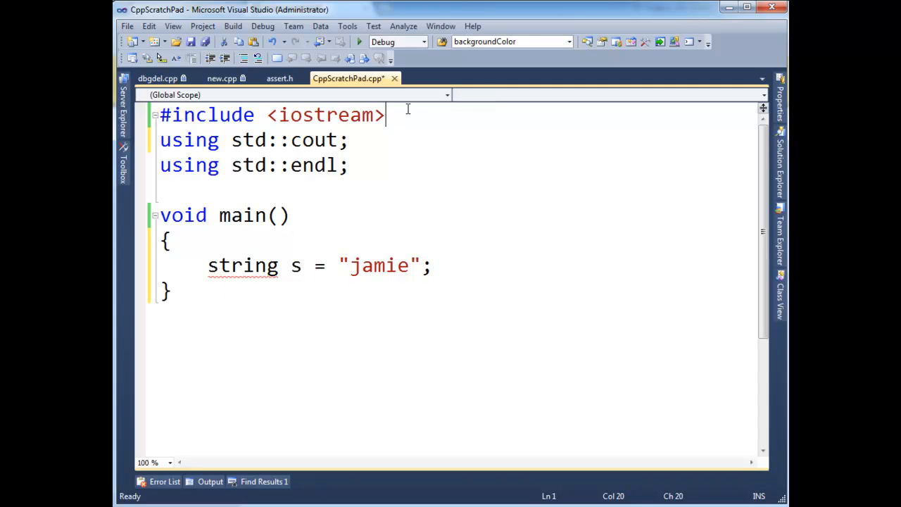
text(#include <string>)
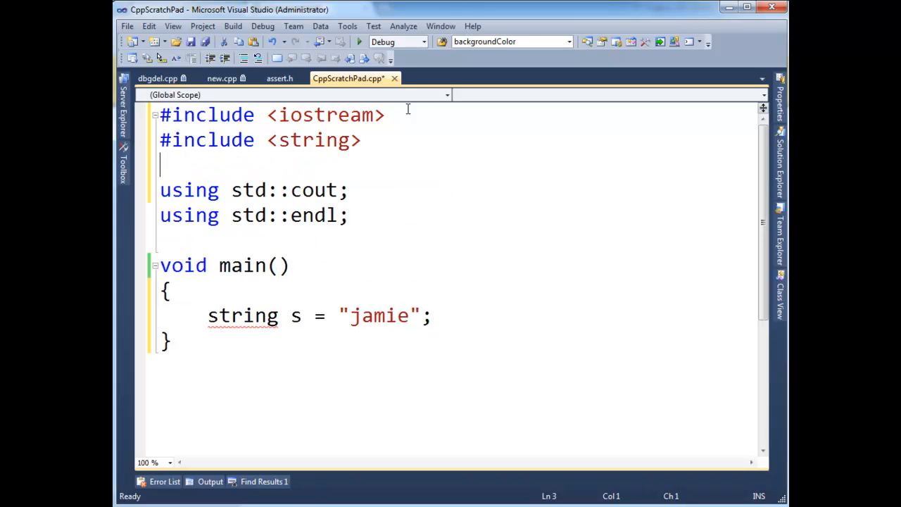
text(using std::string;)
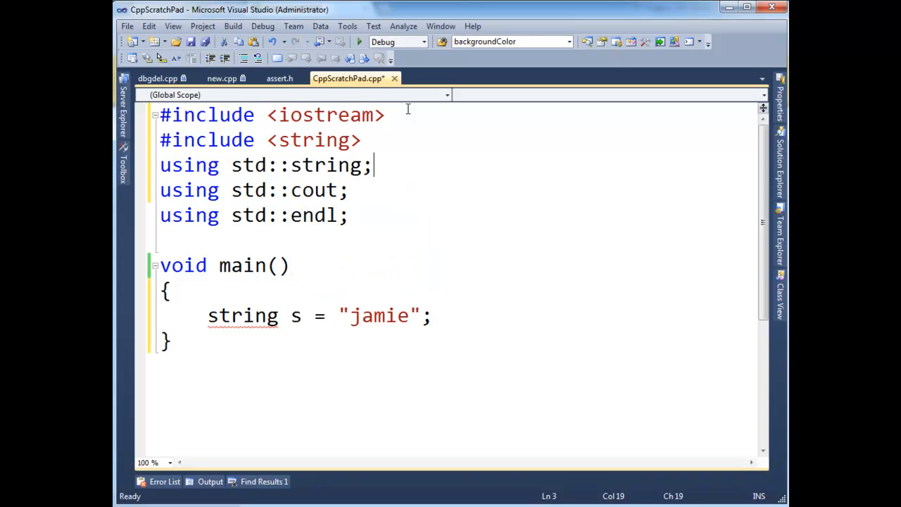
double_click(296, 165)
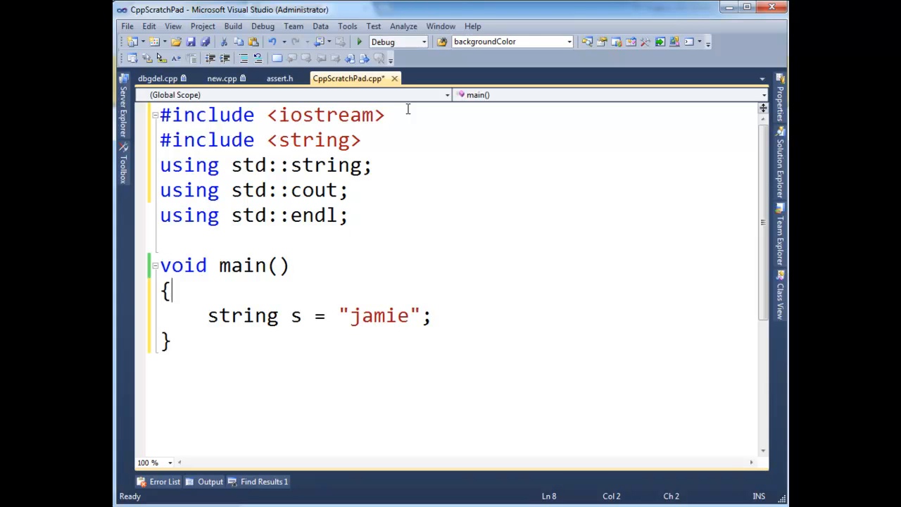
Print s with cout << s << endl; after the string declaration.
click(437, 315)
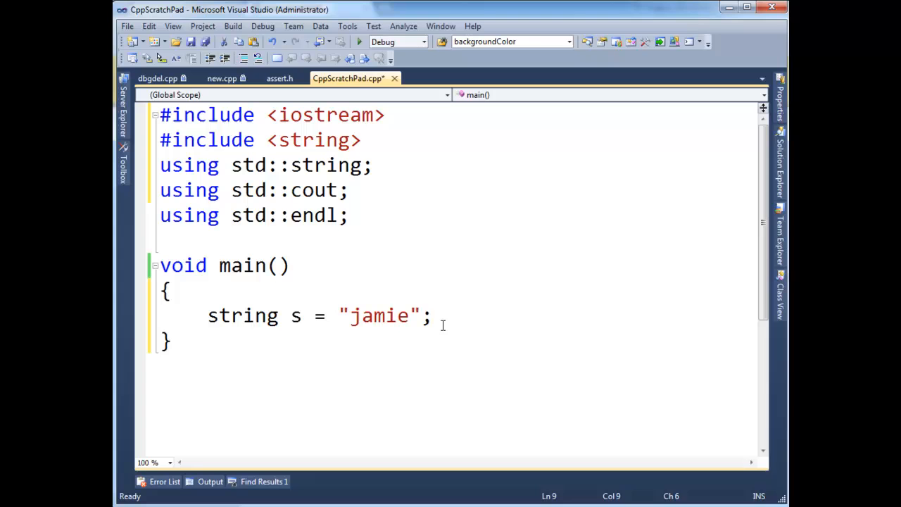
text(cout <<)
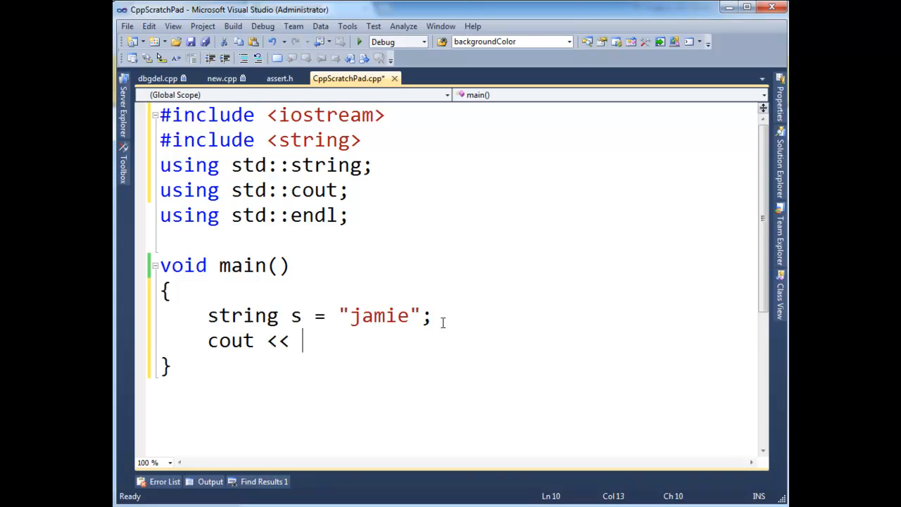
text(s << endl;)
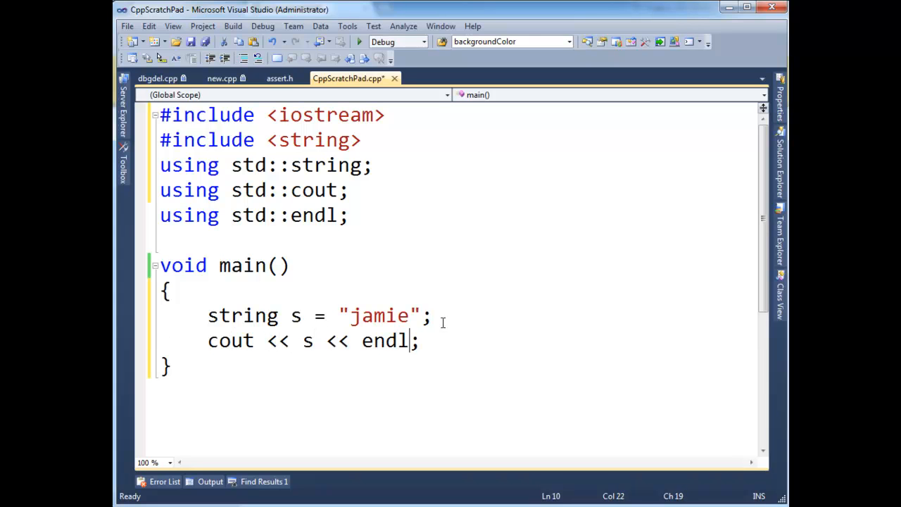
double_click(278, 341)
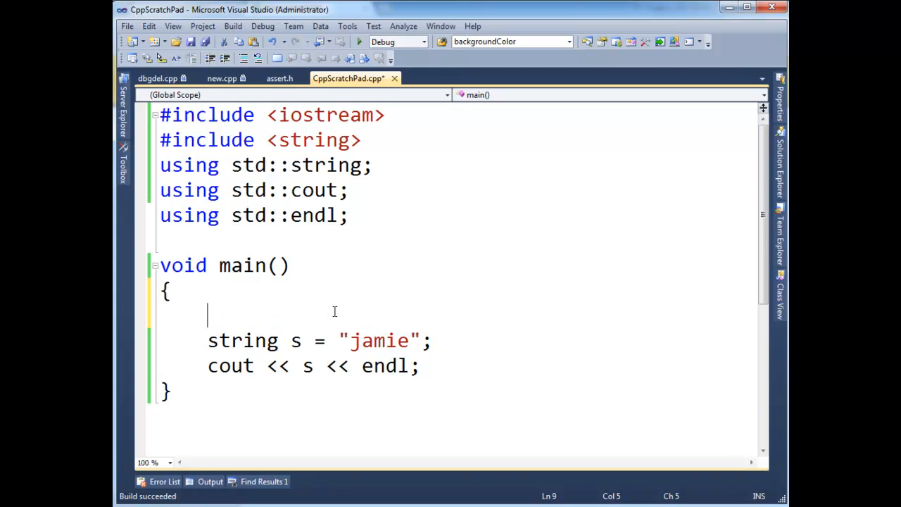
Declare char chars[] = "jamie"; above the string s line.
text(char ch)
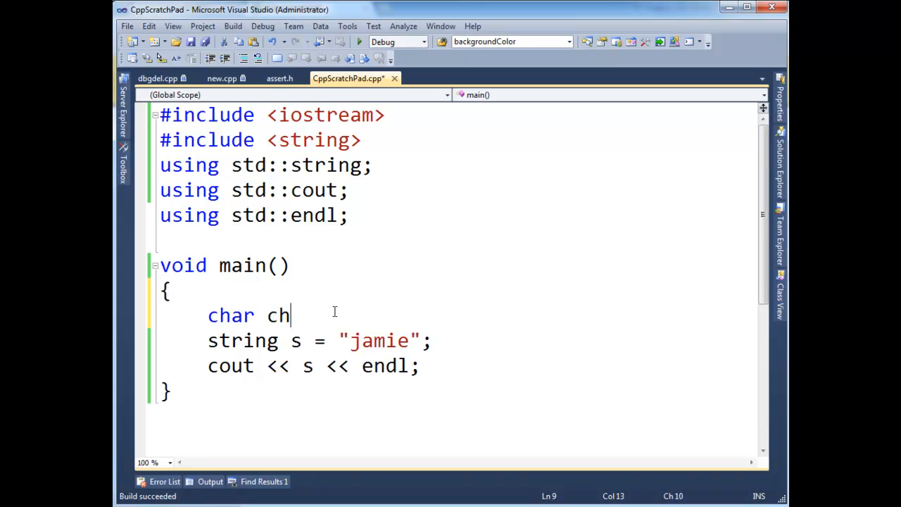
text(ars)
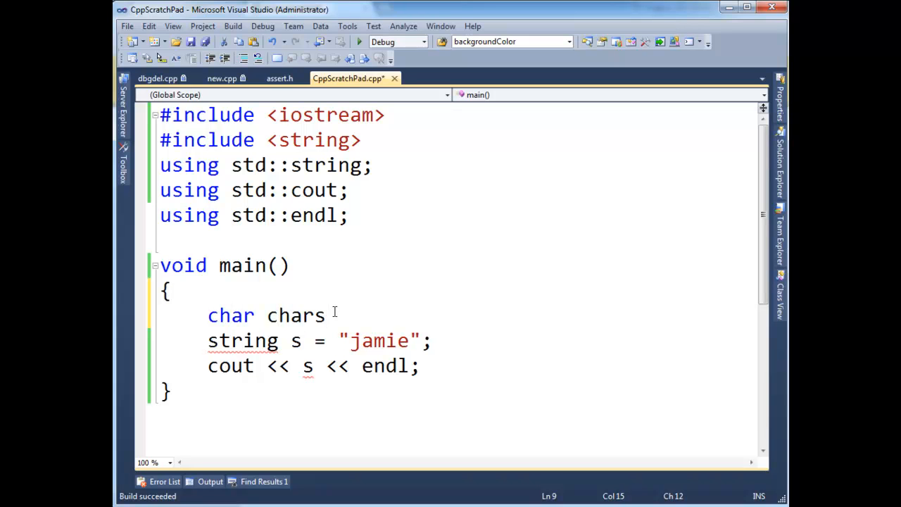
text([] =)
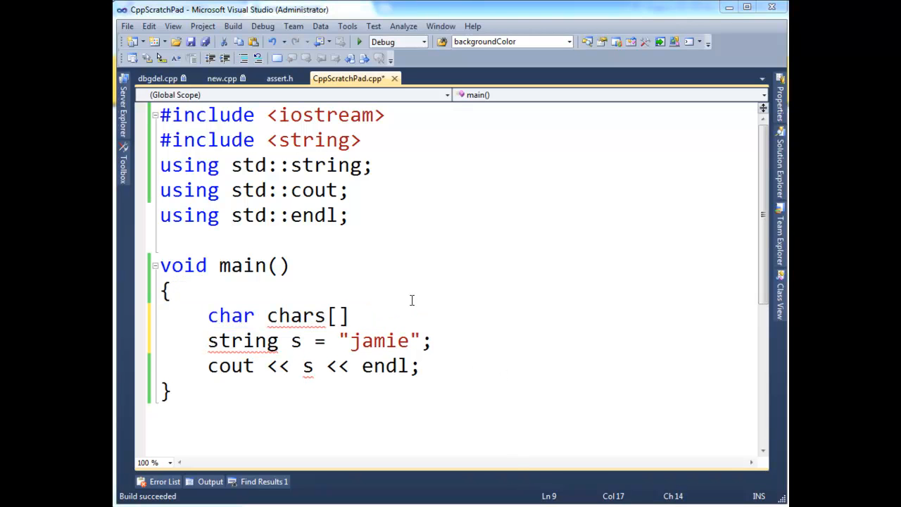
text(= ")
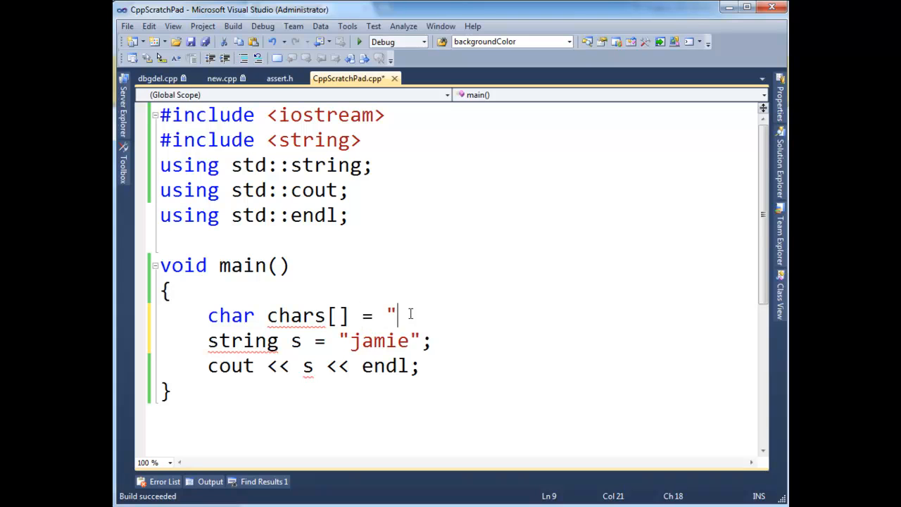
text(jamie")
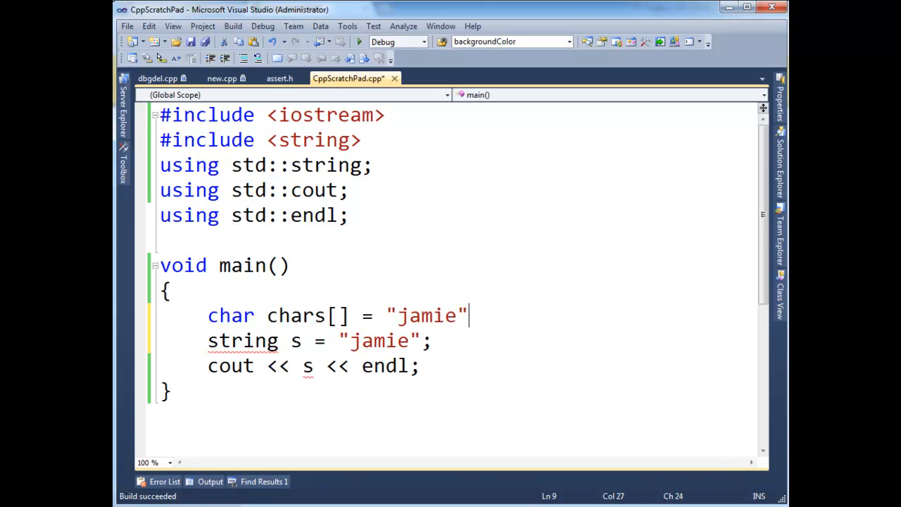
text(;)
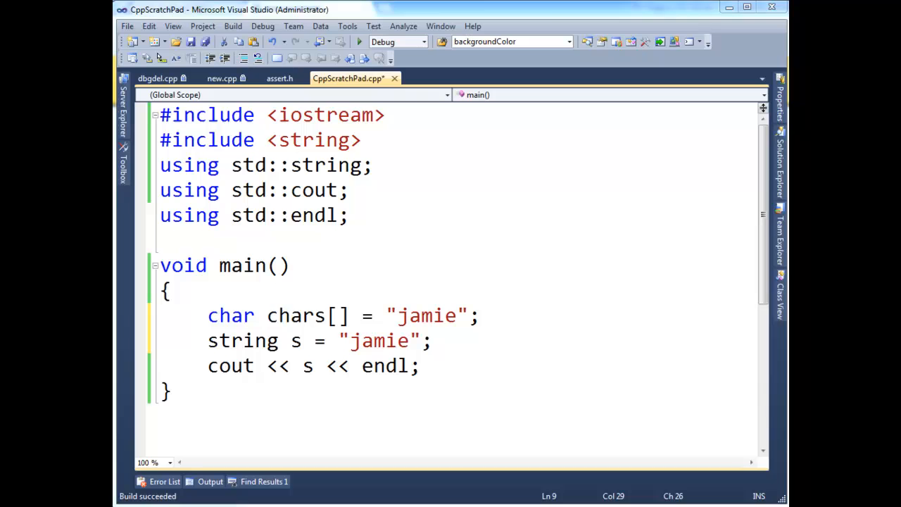
Try adding an explicit \0 terminator inside "jamie", then remove it again.
double_click(296, 315)
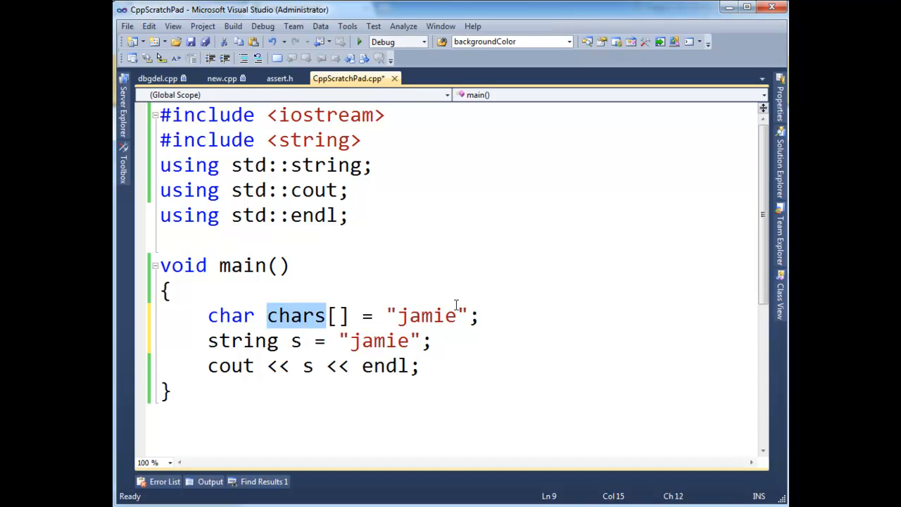
mouse_move(374, 276)
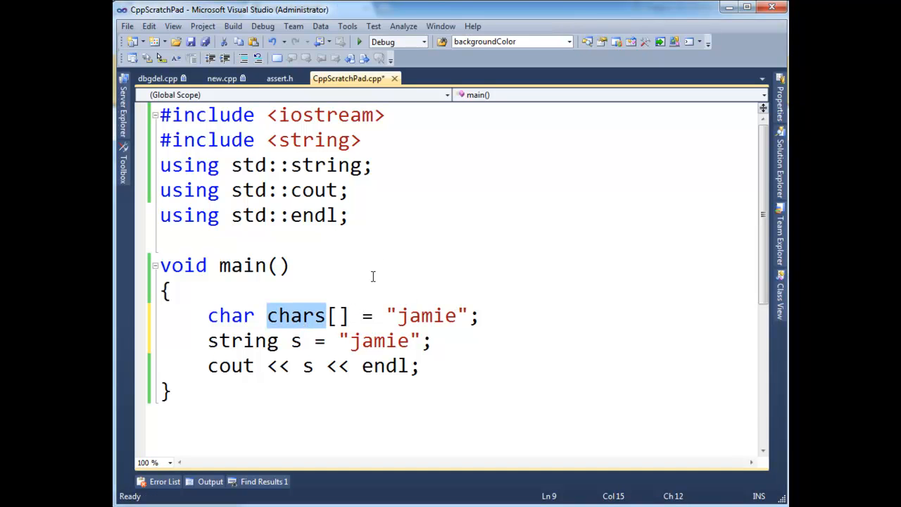
double_click(426, 316)
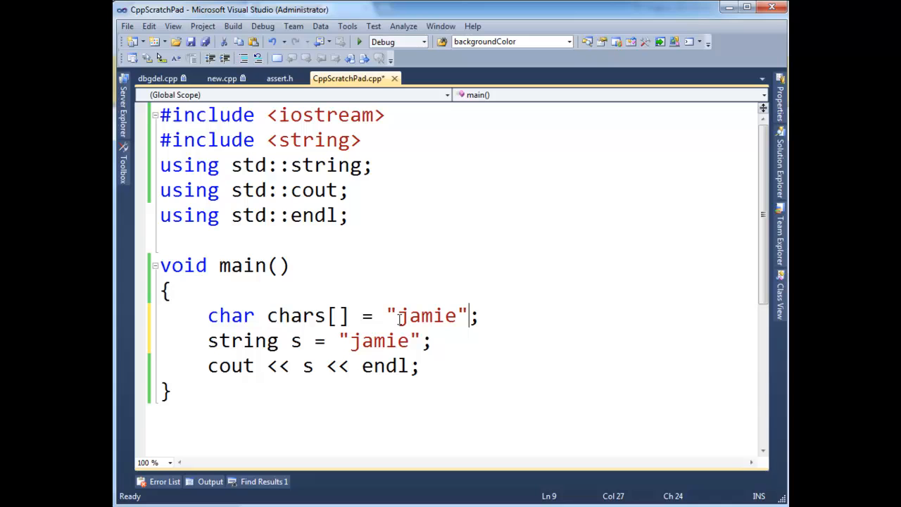
key(Left)
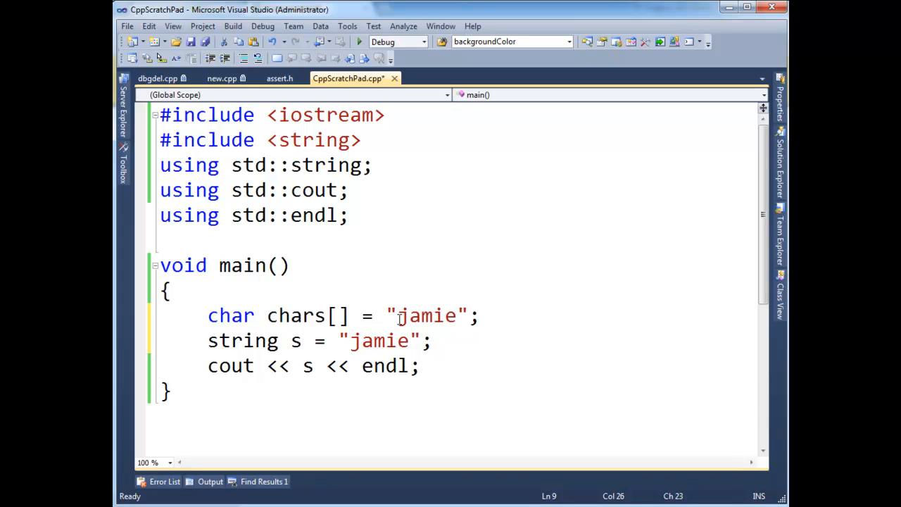
text(\0)
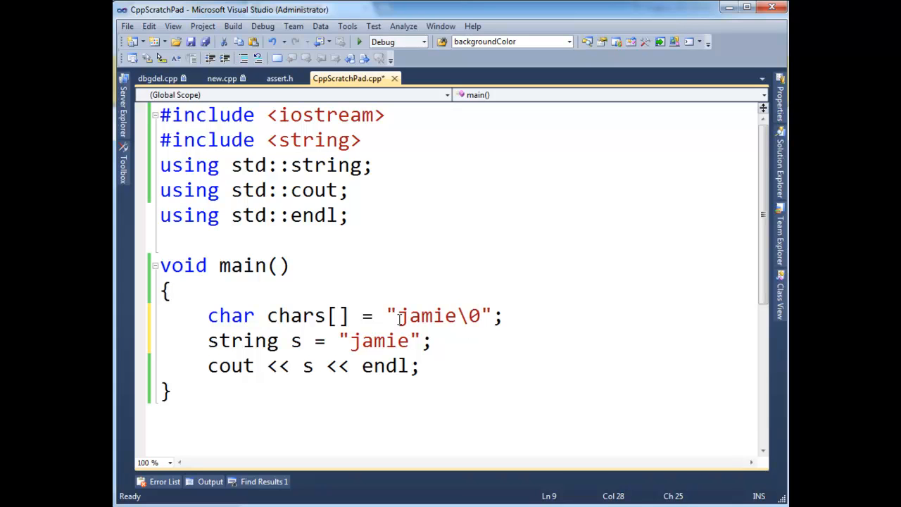
key(Backspace)
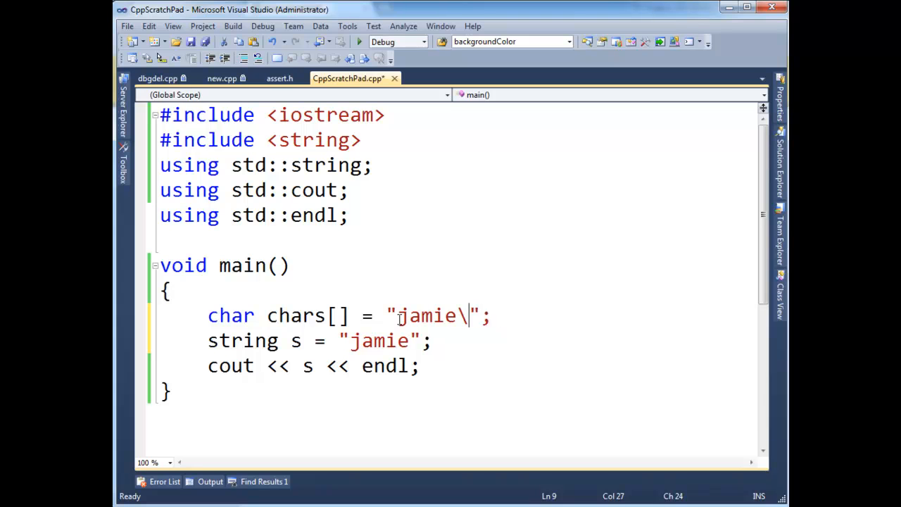
key(BackSpace)
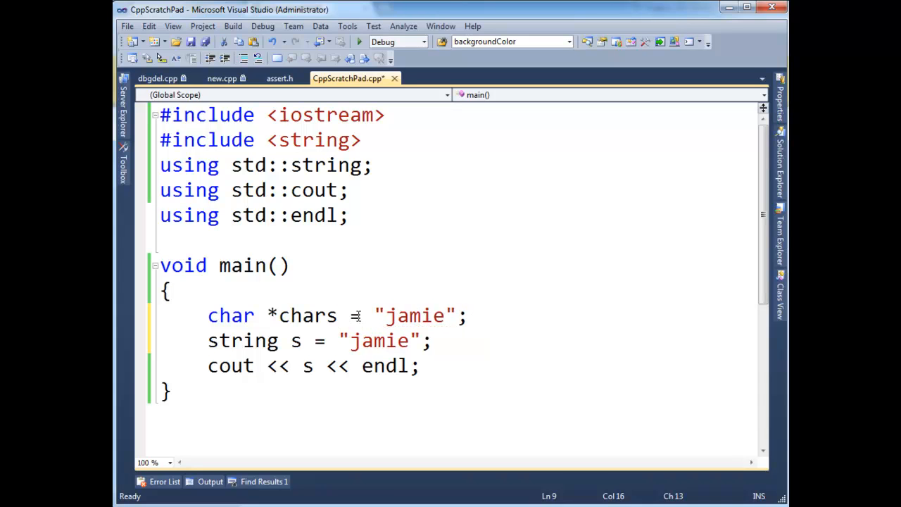
Print chars with cout and delete the string s lines, <string> include and using std::string.
double_click(307, 315)
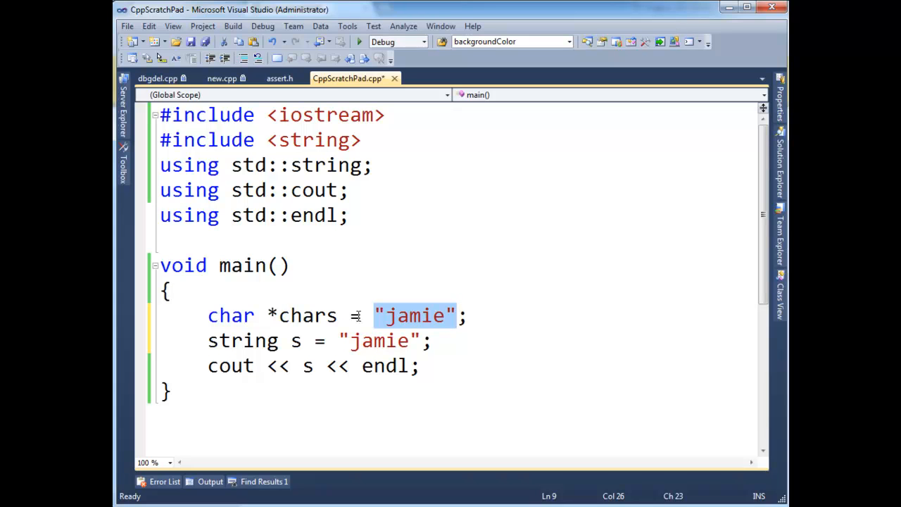
click(546, 324)
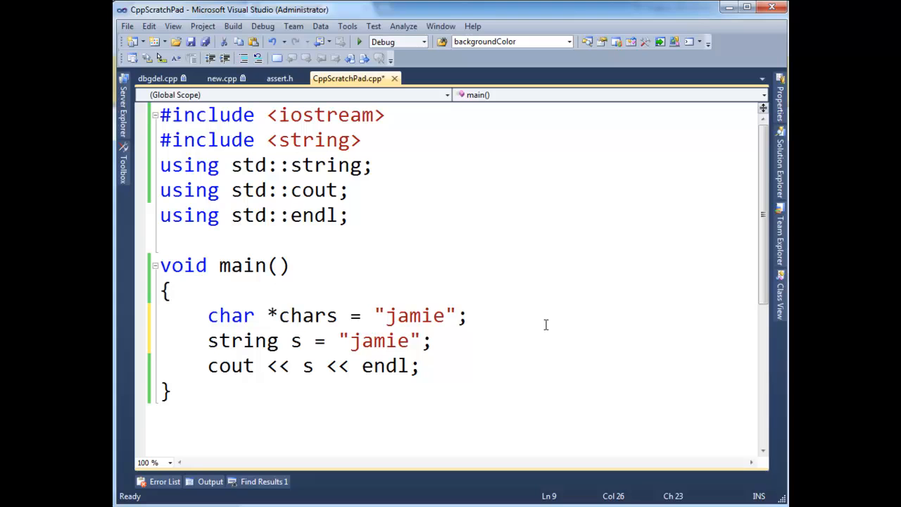
text(cout << chars << endl;)
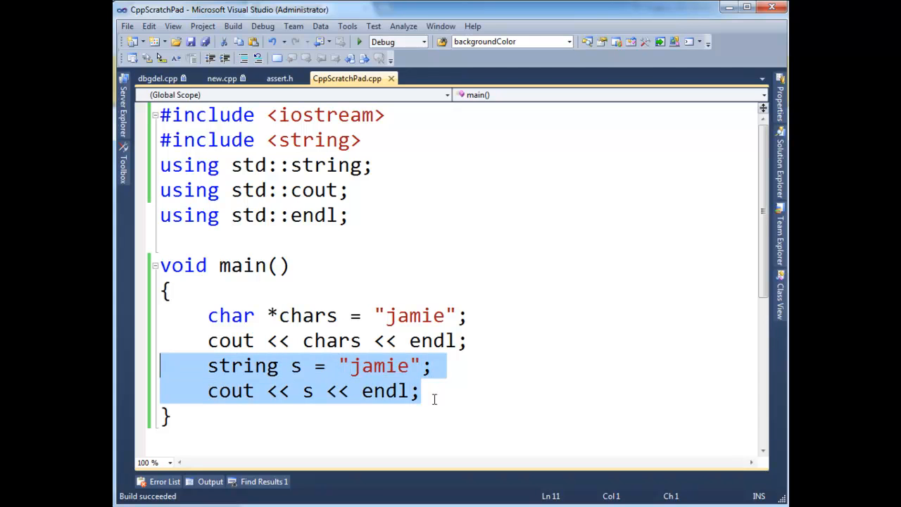
key(Delete)
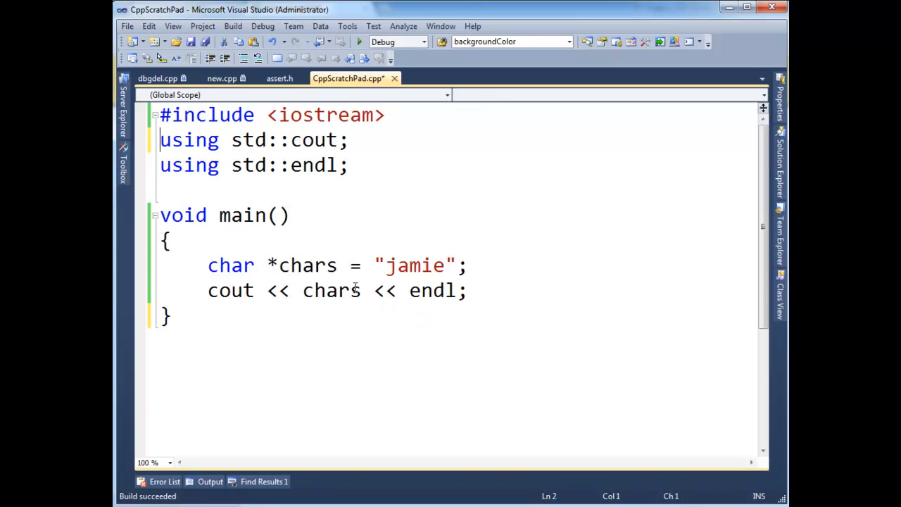
Declare a second pointer char* chars2 = chars; below the chars declaration.
double_click(307, 265)
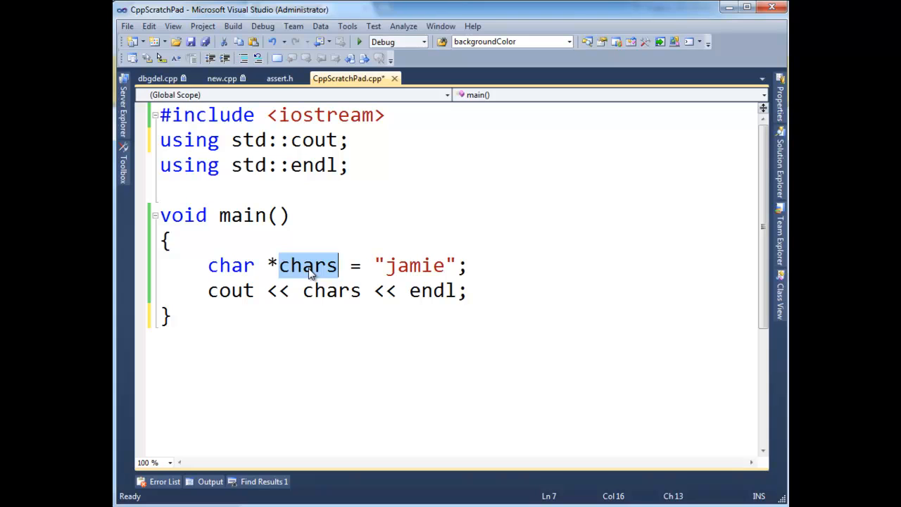
click(383, 265)
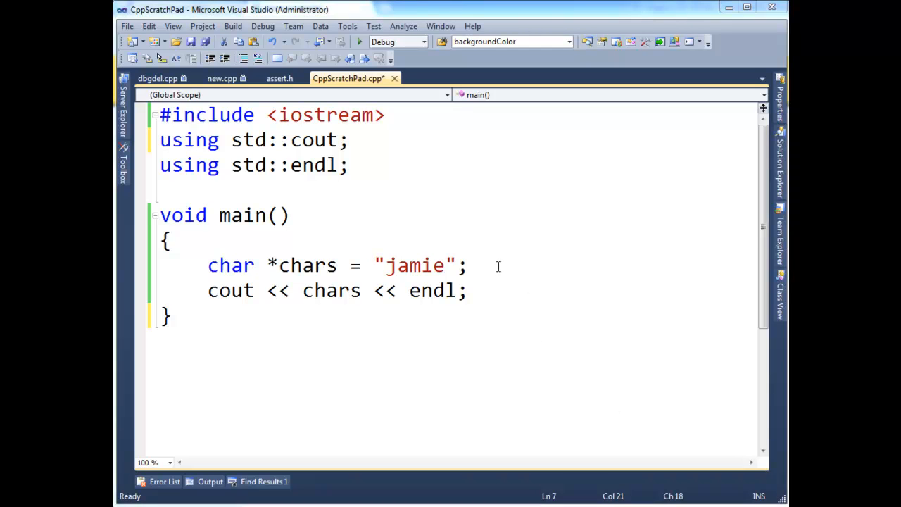
text(char)
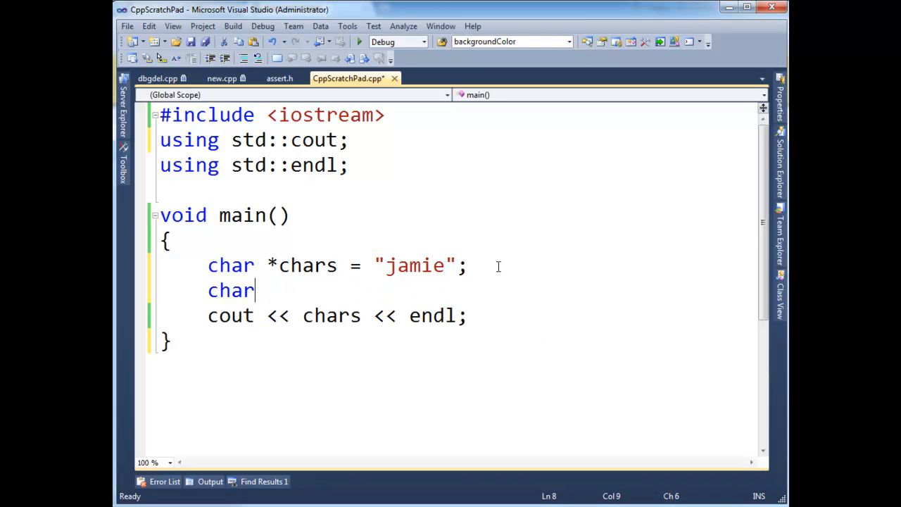
text(*)
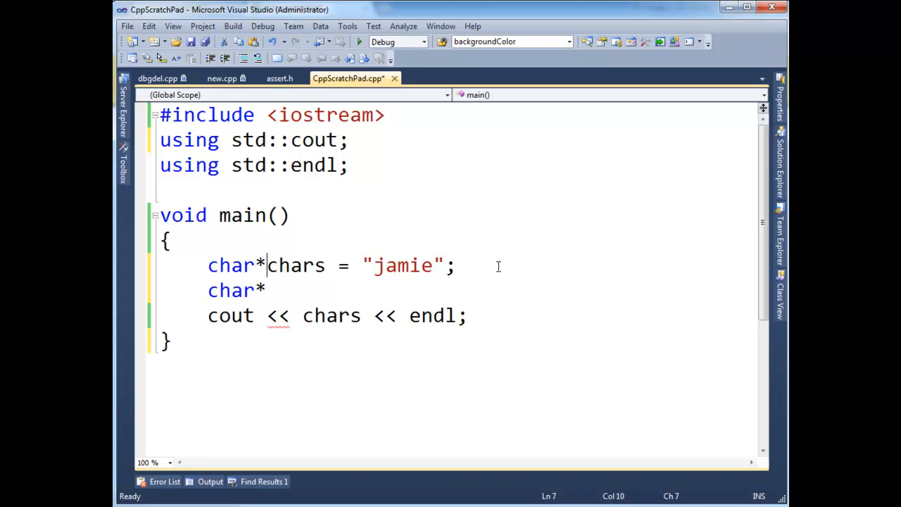
text(chars2 =)
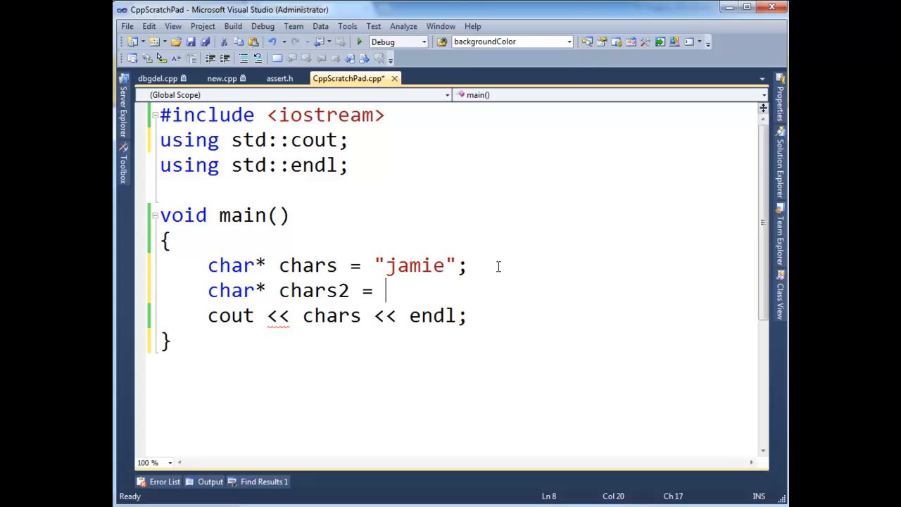
text(c)
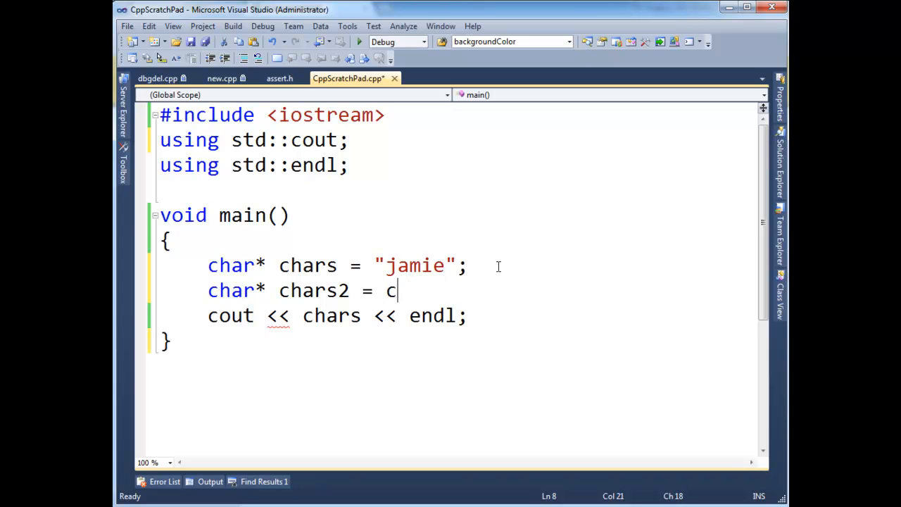
text(hars;)
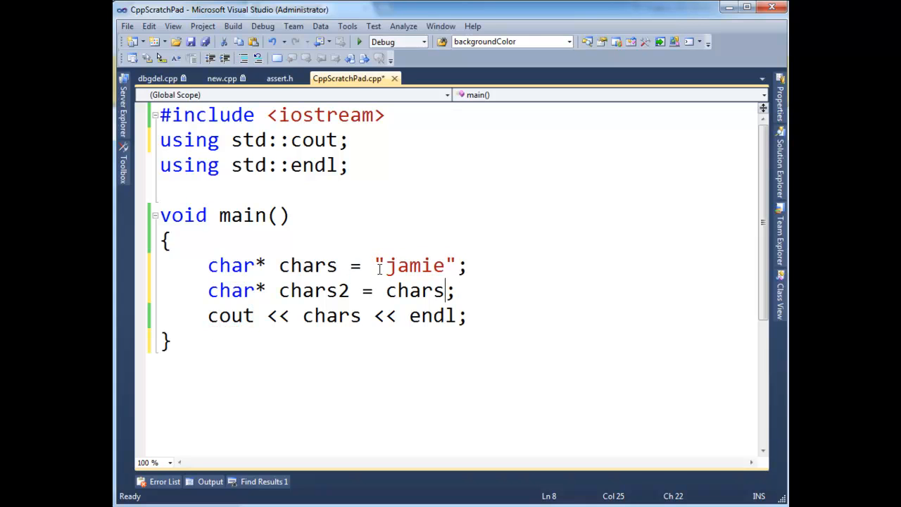
double_click(313, 291)
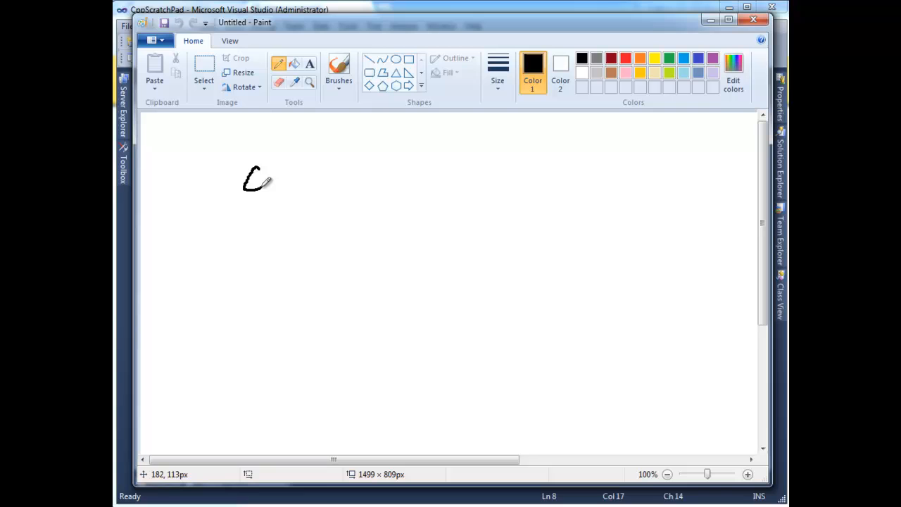
Sketch Chars with an arrow to a box split into cells j-a-m-i-e-0, plus a second label beneath.
drag(261, 176, 331, 176)
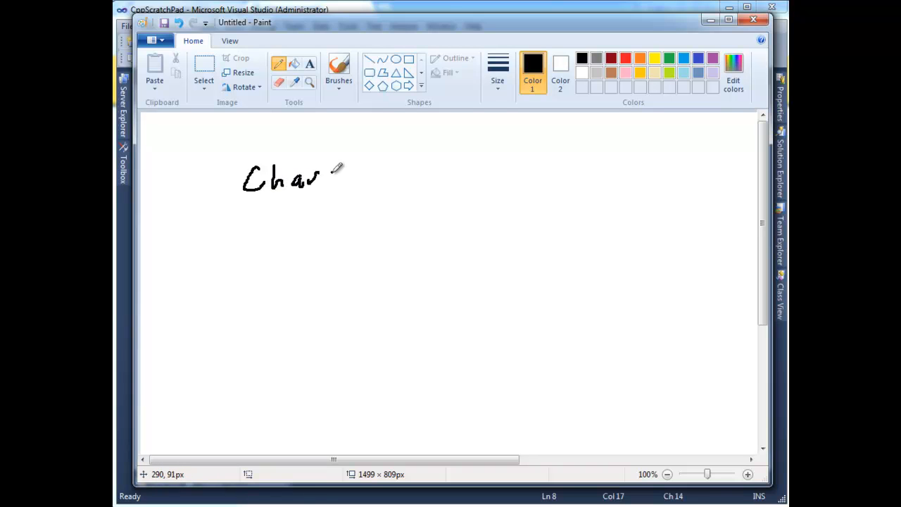
drag(364, 181, 481, 200)
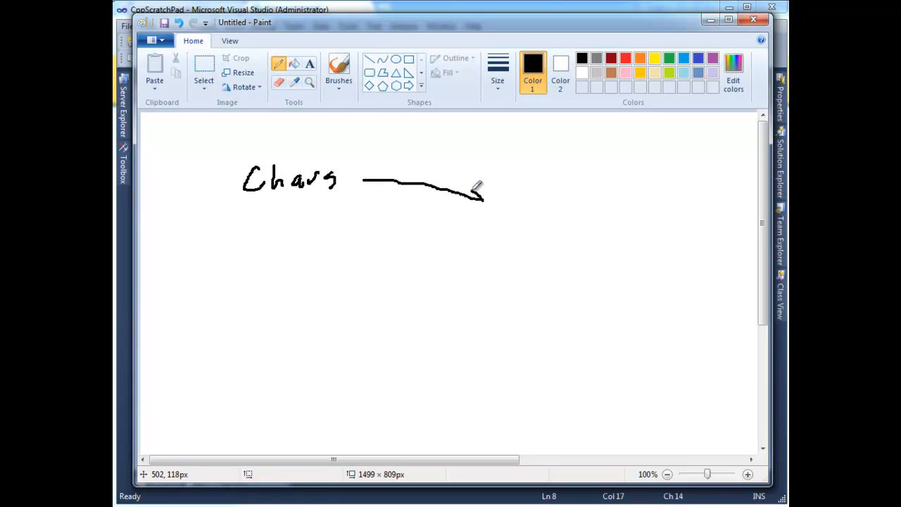
drag(496, 186, 631, 219)
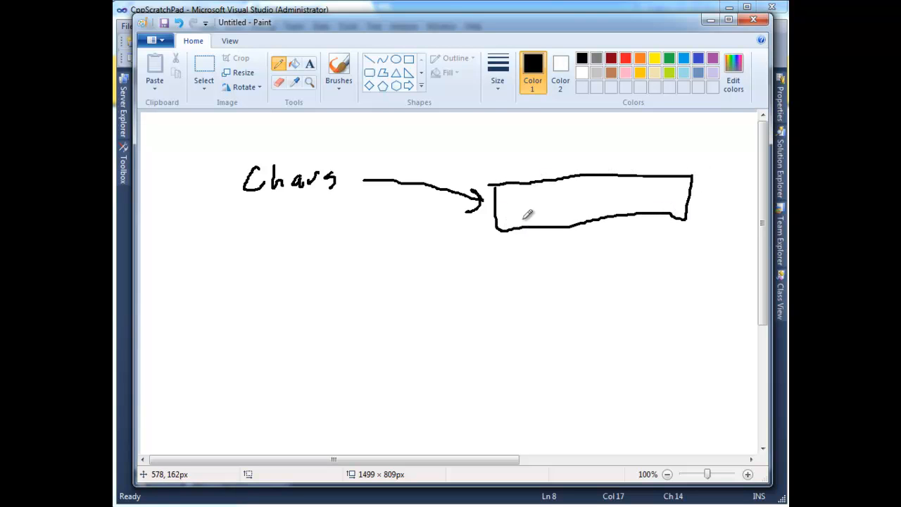
drag(510, 204, 571, 204)
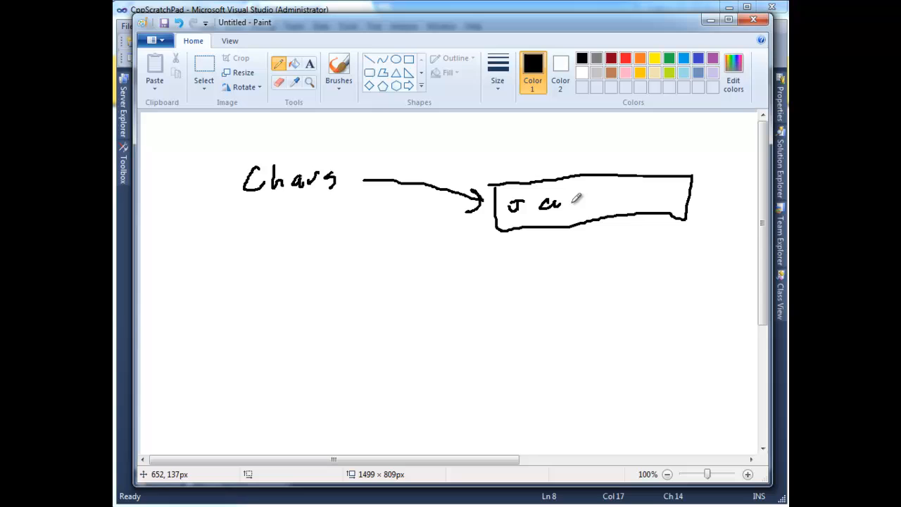
drag(574, 205, 634, 200)
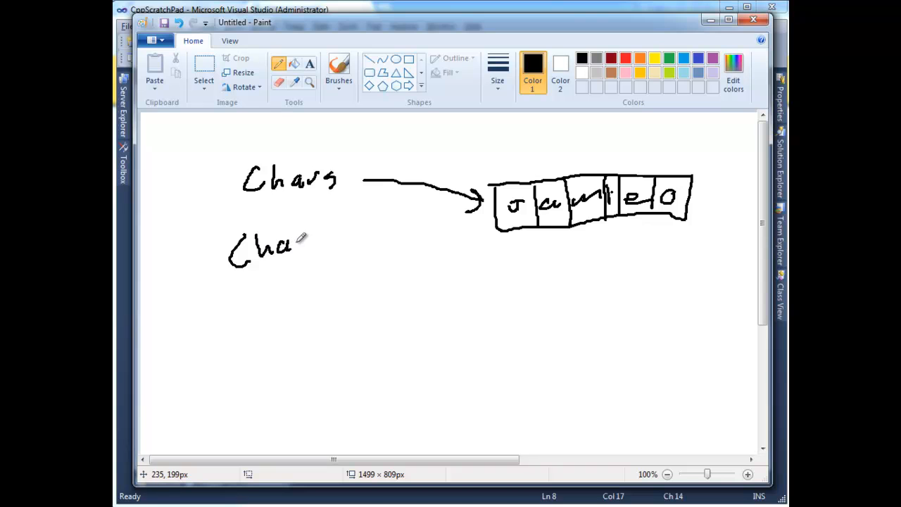
drag(296, 243, 423, 218)
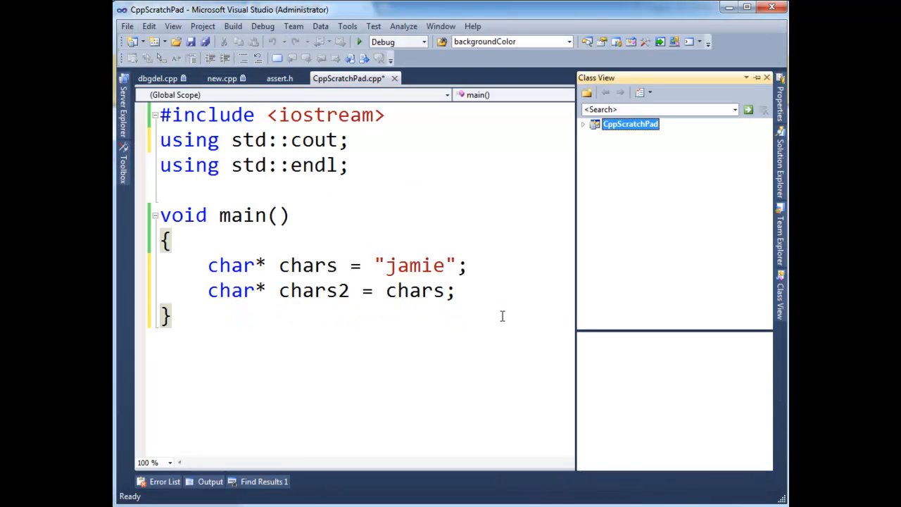
Print both chars and chars2 with cout << ... << endl; lines.
text(cout << chars << endl;)
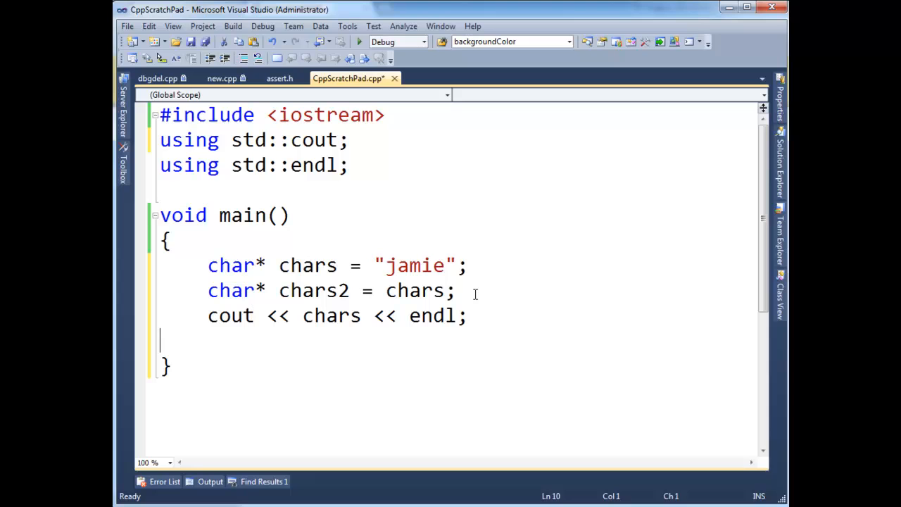
text(cout << chars2 << endl;)
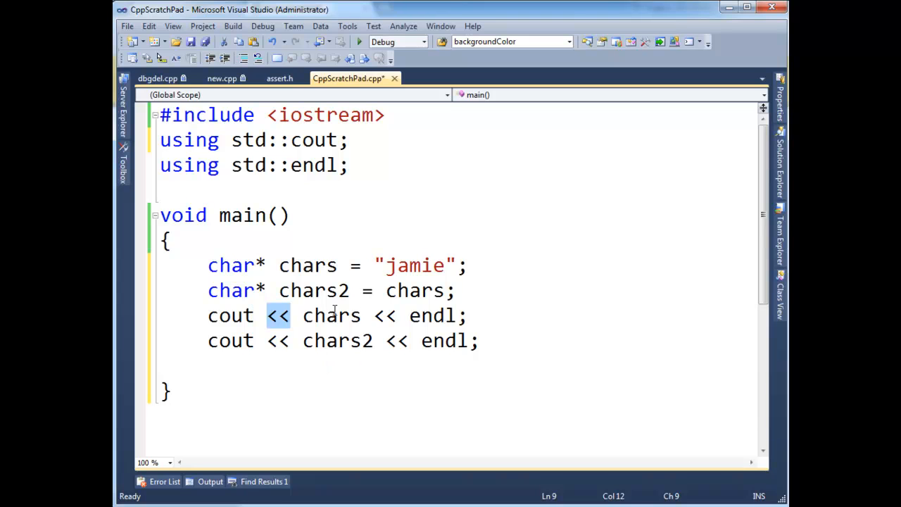
click(172, 240)
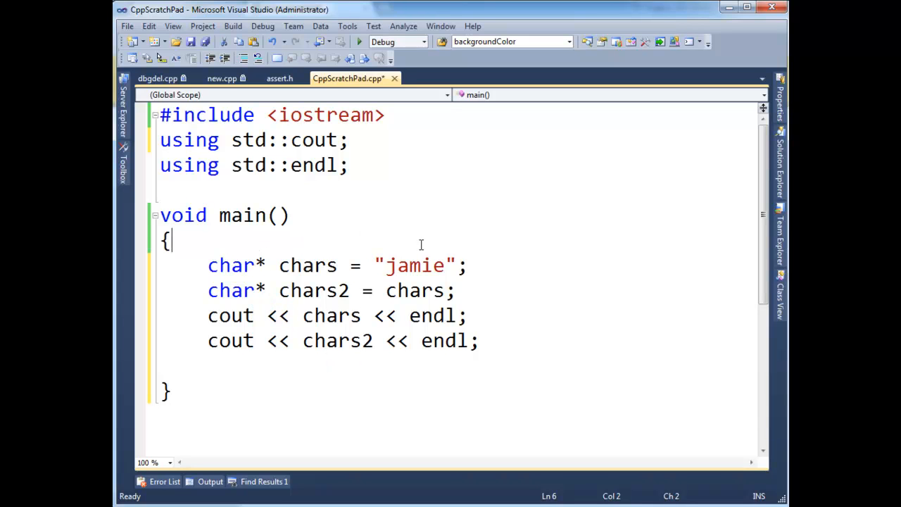
click(357, 41)
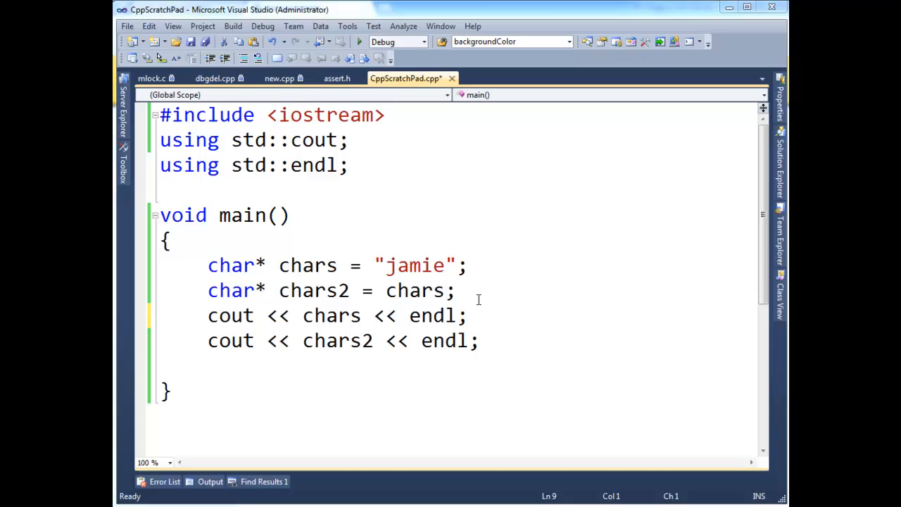
Insert chars2[0] = 'q'; above the cout lines.
text(cha)
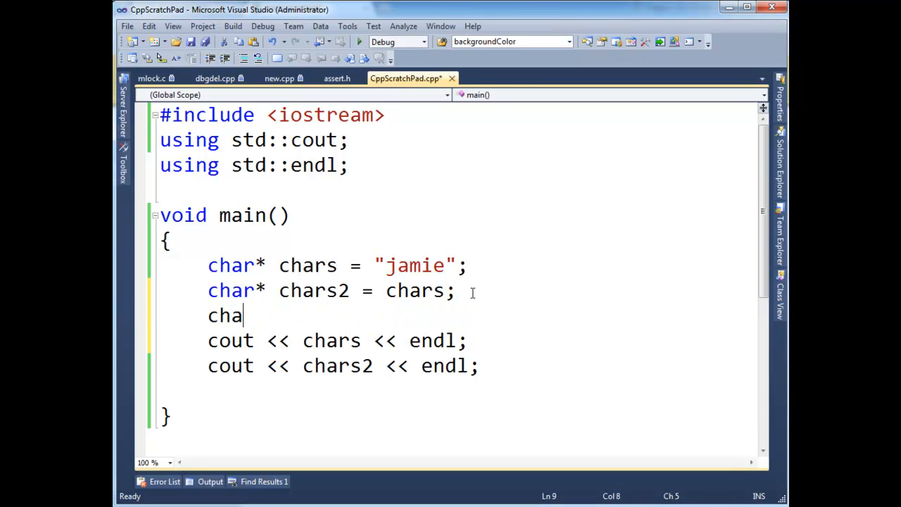
text(rs2[)
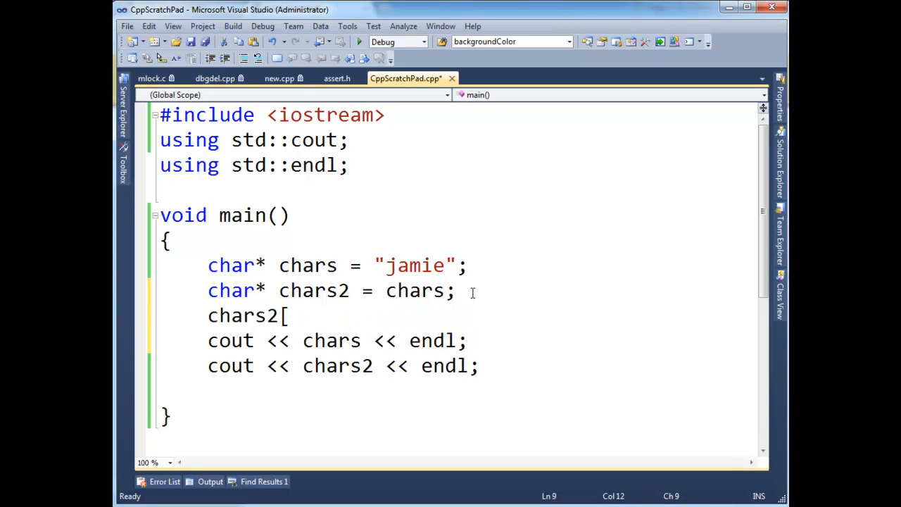
text(0] =)
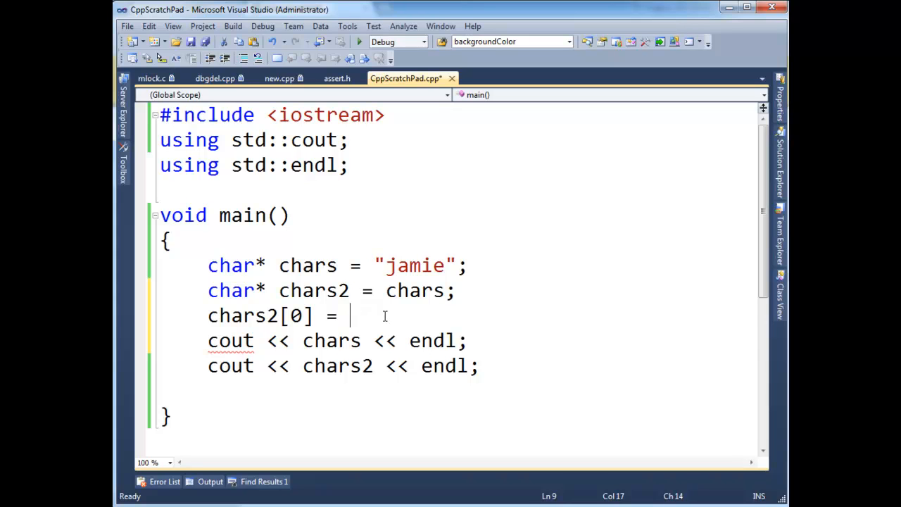
text('q')
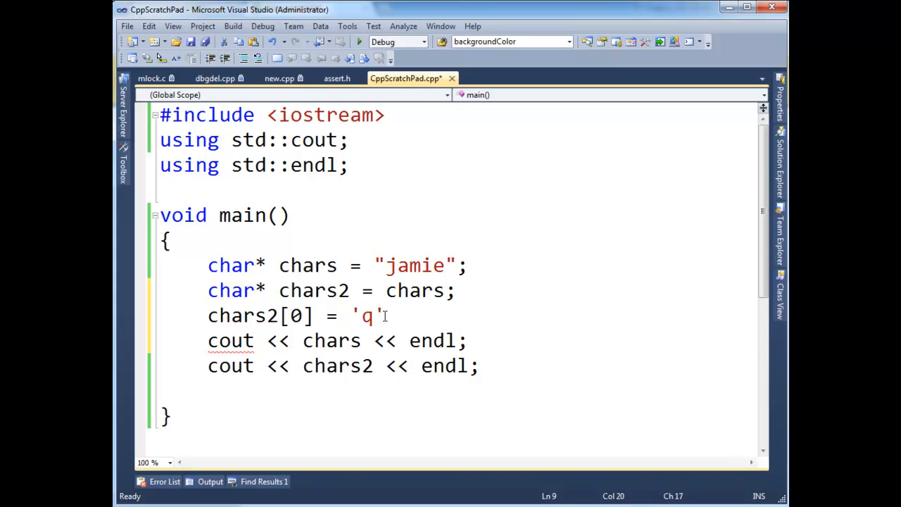
text(;)
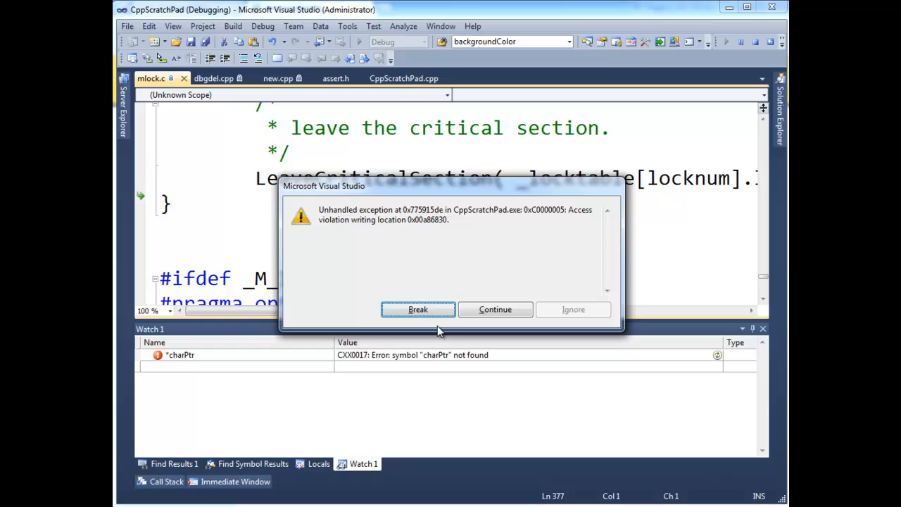
mouse_move(522, 219)
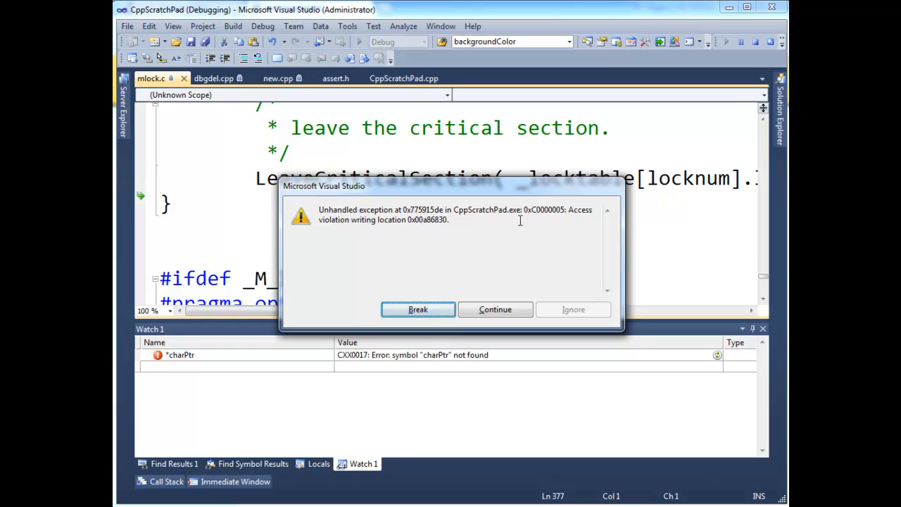
mouse_move(447, 234)
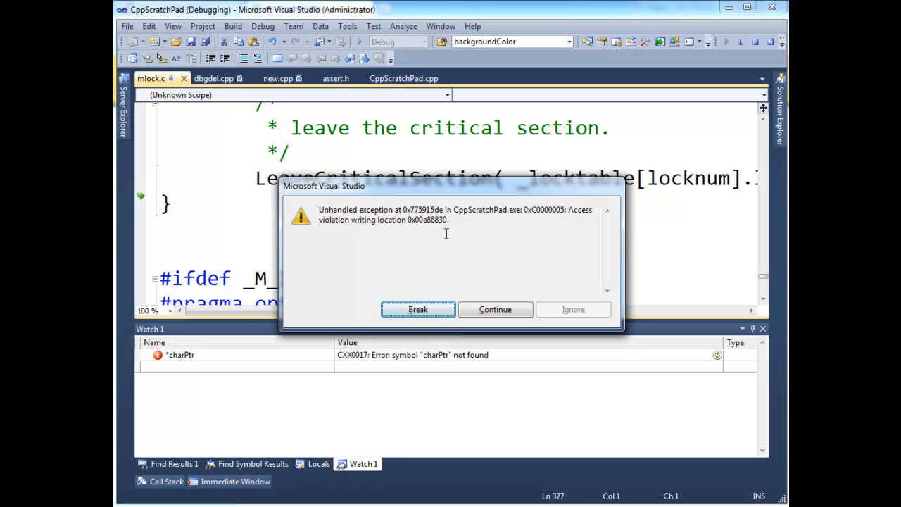
Break into the debugger after the access-violation exception while running.
click(496, 310)
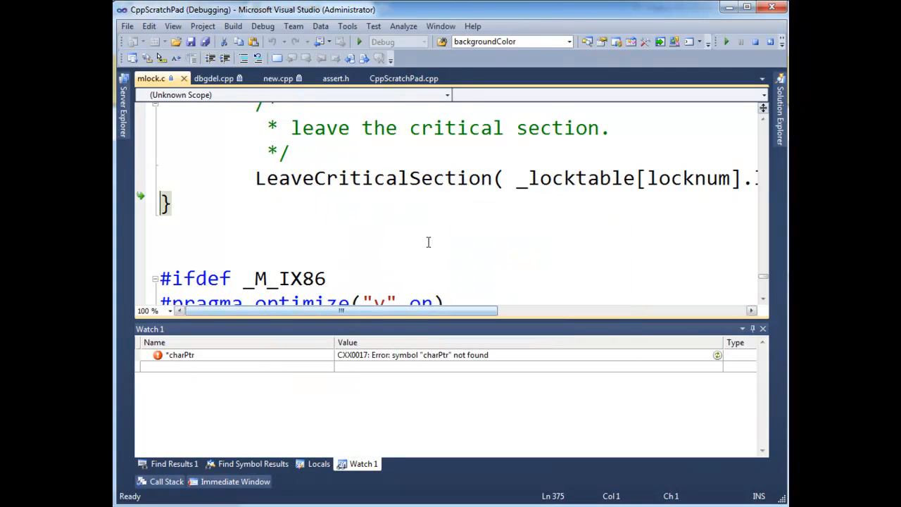
click(402, 79)
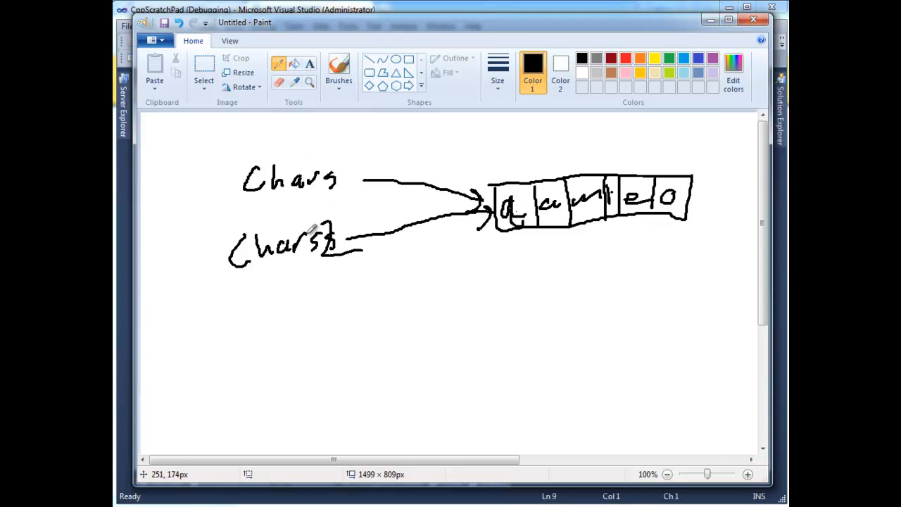
mouse_move(313, 200)
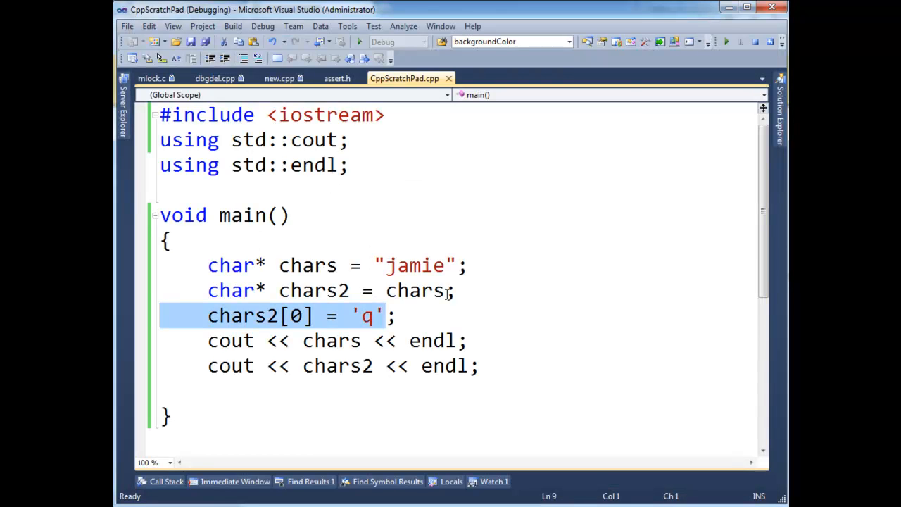
mouse_move(651, 437)
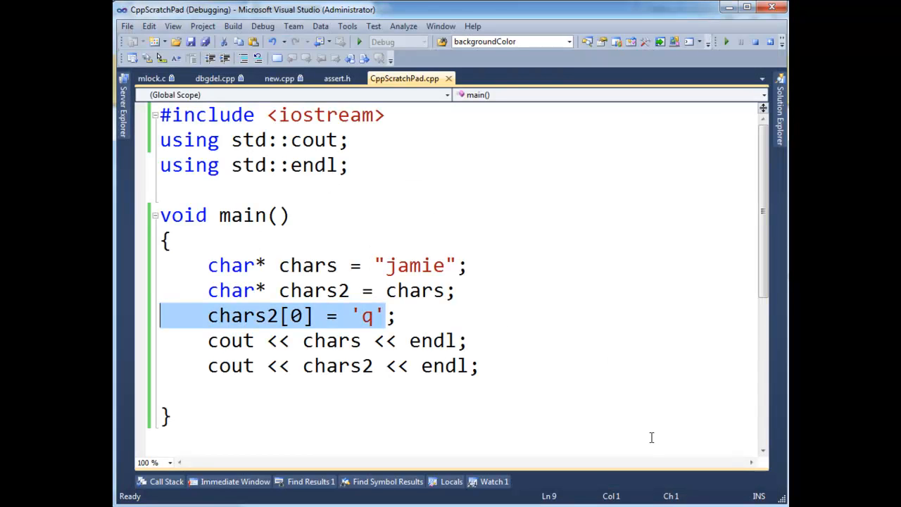
mouse_move(383, 361)
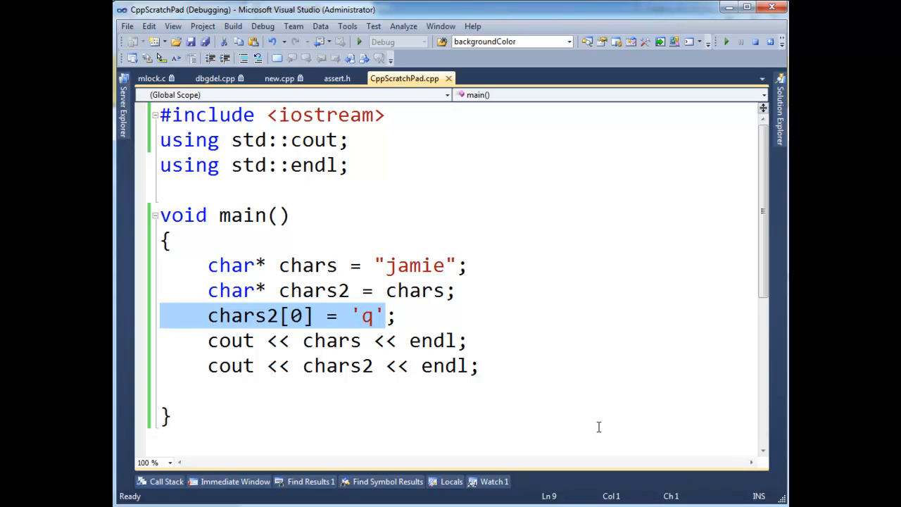
click(376, 242)
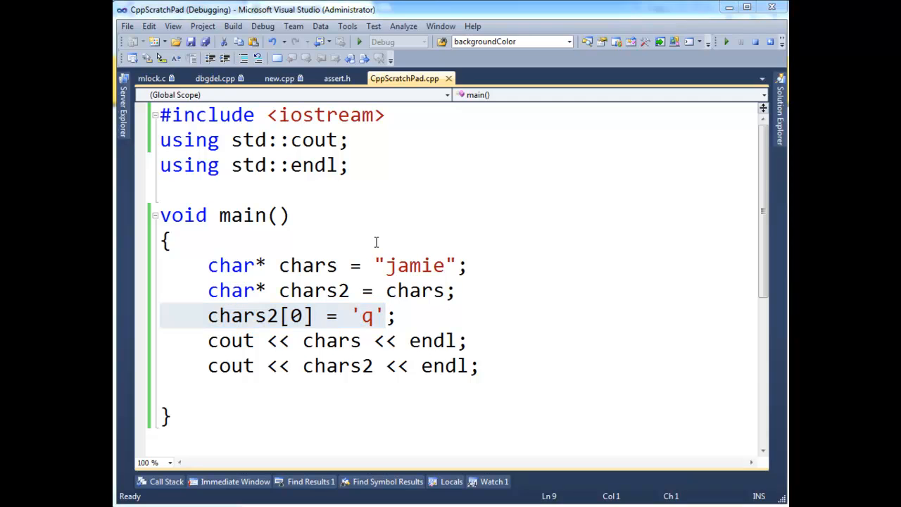
double_click(415, 265)
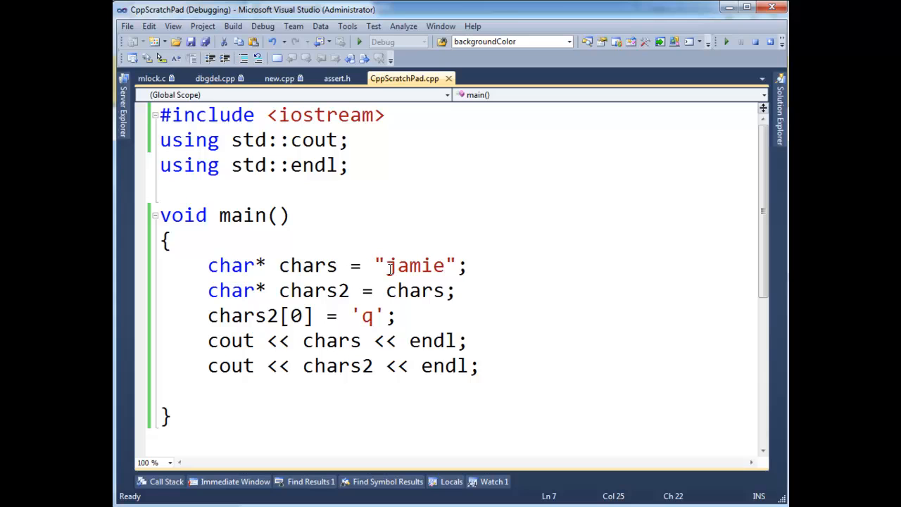
click(456, 264)
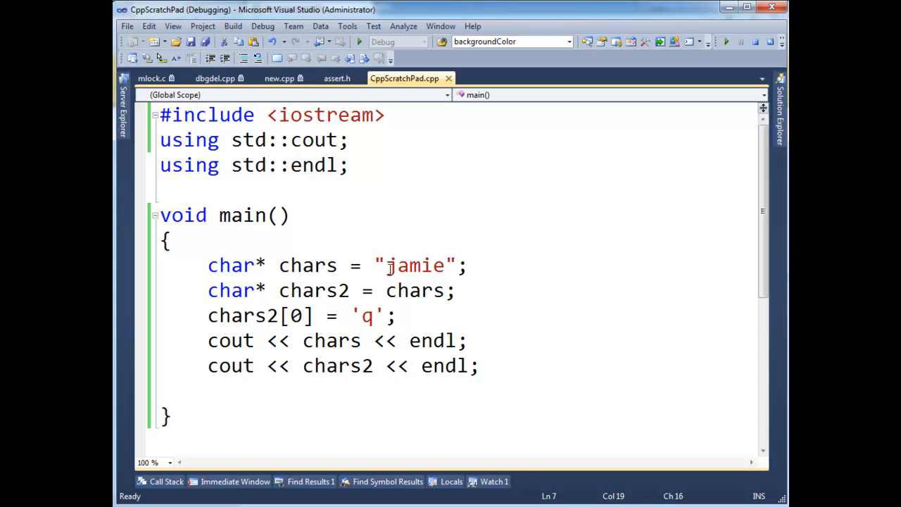
Replace the "jamie" literal so chars is allocated with new char[6].
double_click(415, 265)
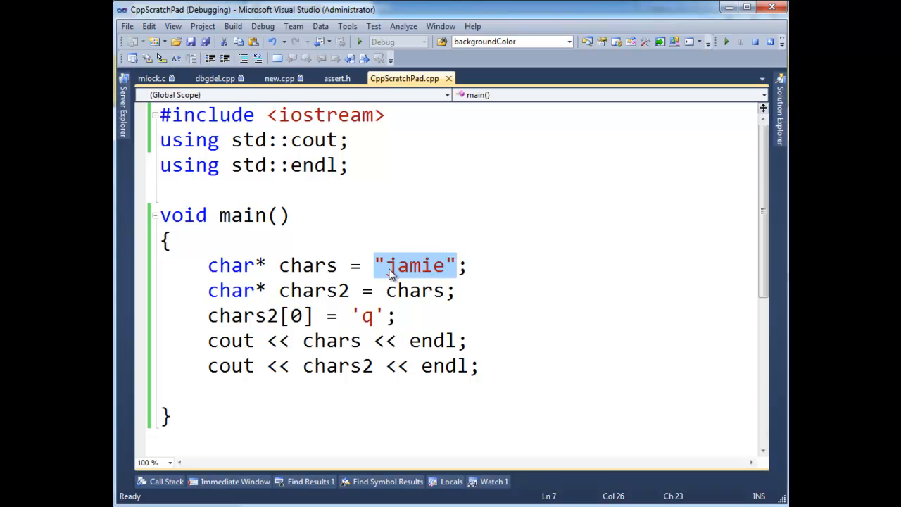
text(new char[)
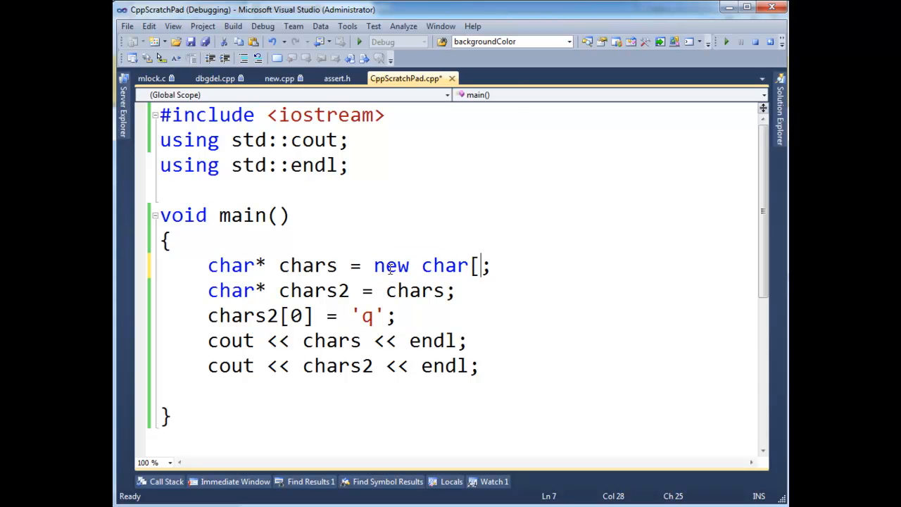
text(6)
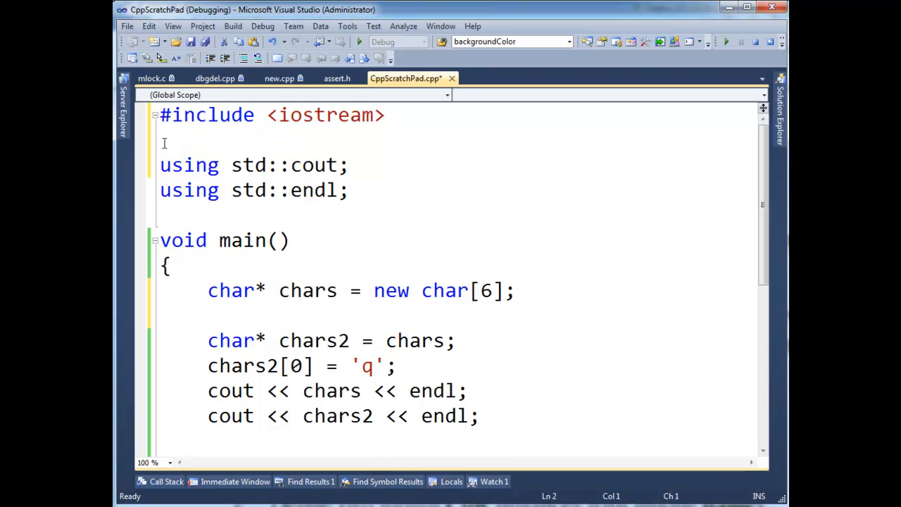
Add #include <cstring> on the line below #include <iostream>.
text(#include)
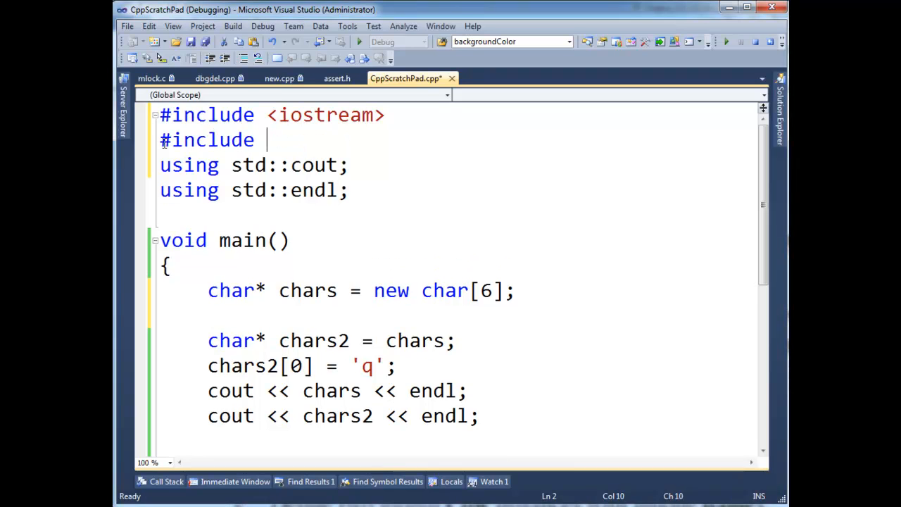
text(<cstring>)
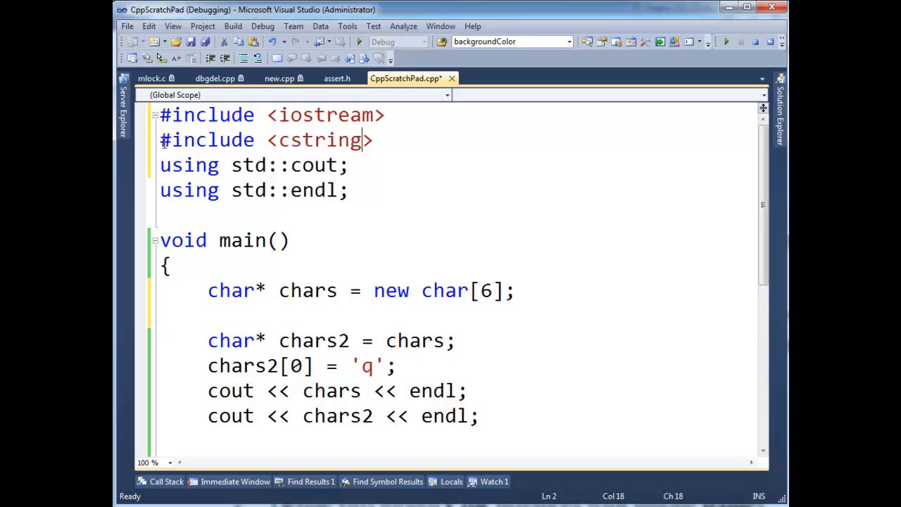
double_click(318, 141)
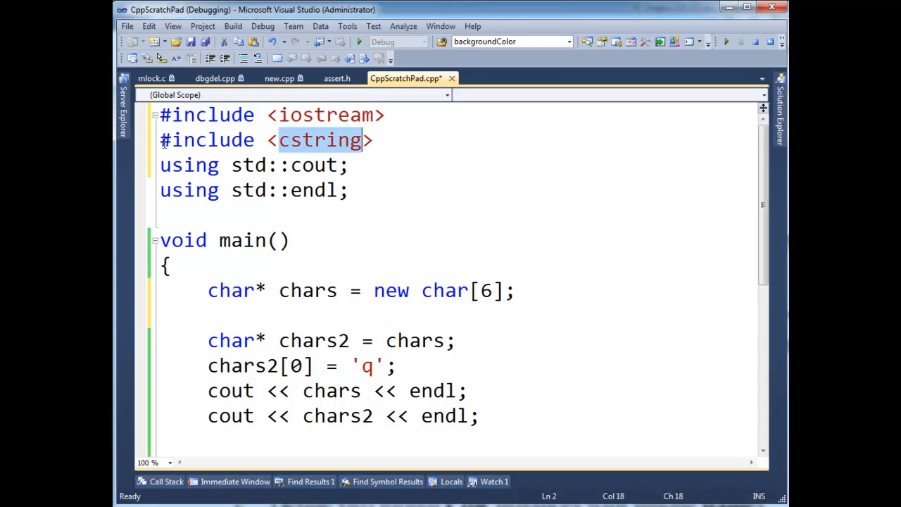
mouse_move(341, 266)
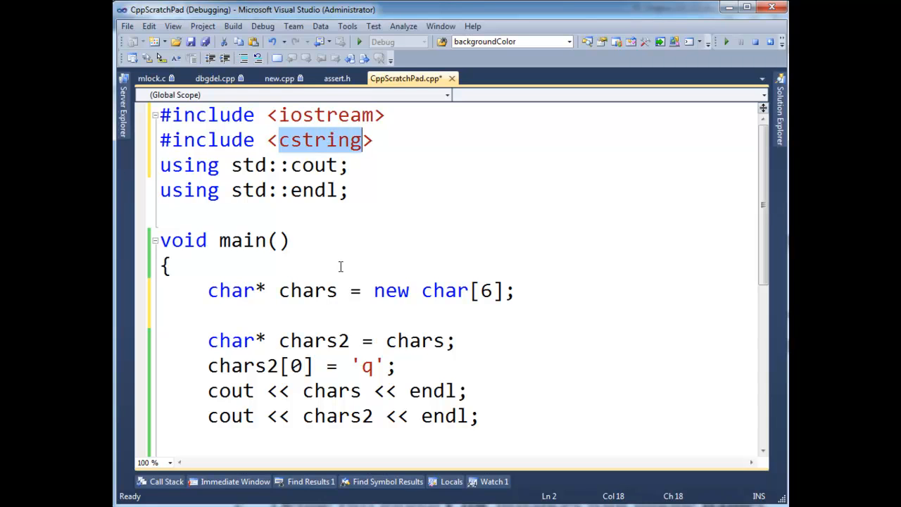
mouse_move(315, 307)
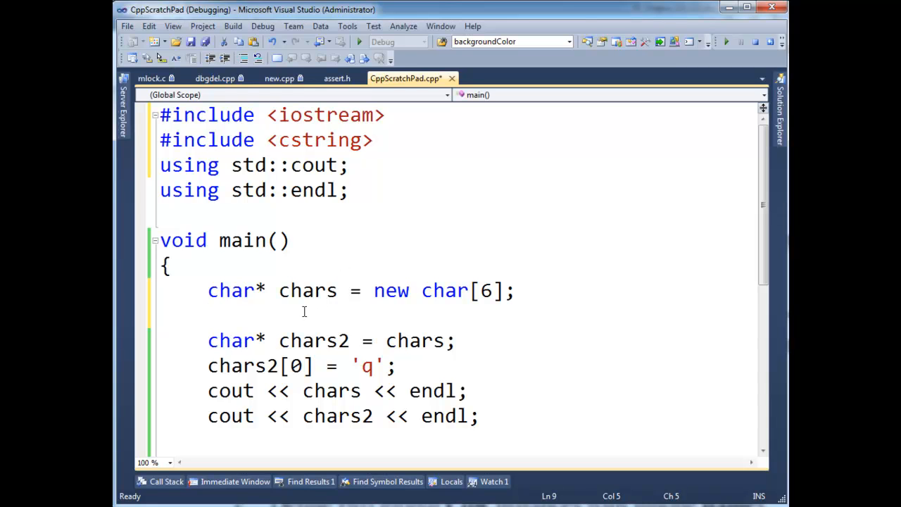
Copy "Jamie" into chars with strcpy(chars, "Jamie"); after the allocation.
text(strcpy()
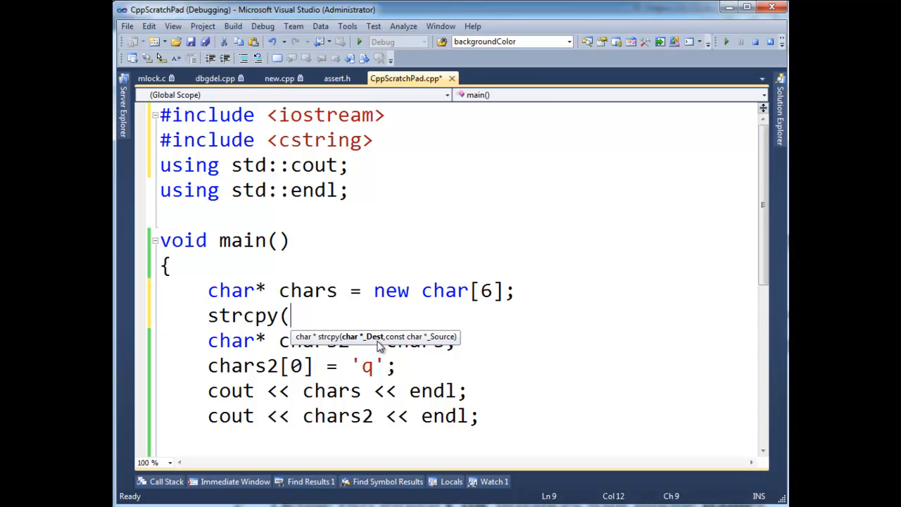
text(chars, "Jamie");)
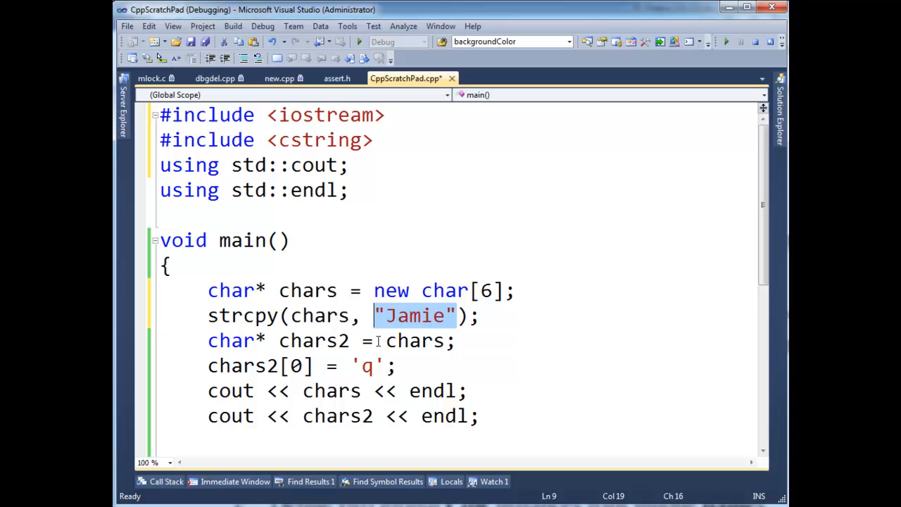
click(349, 316)
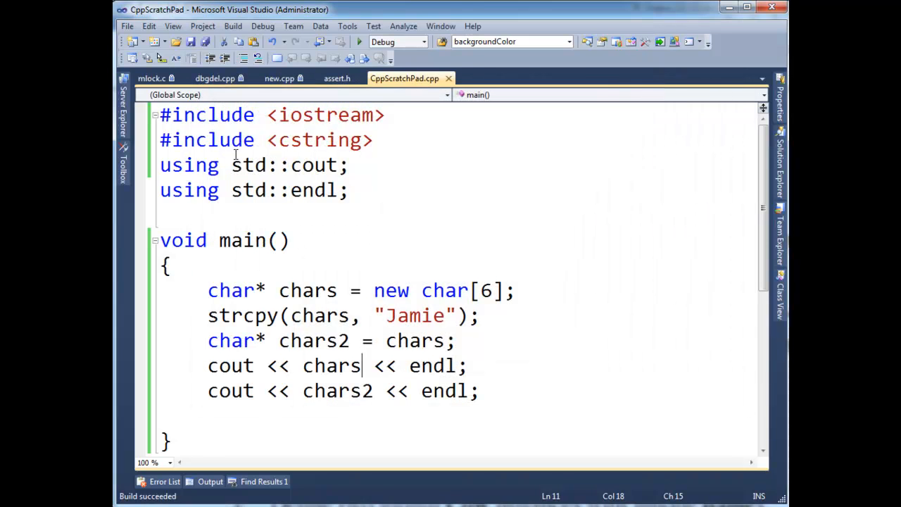
End main() with a delete chars; statement after the two cout lines.
text(delete chars)
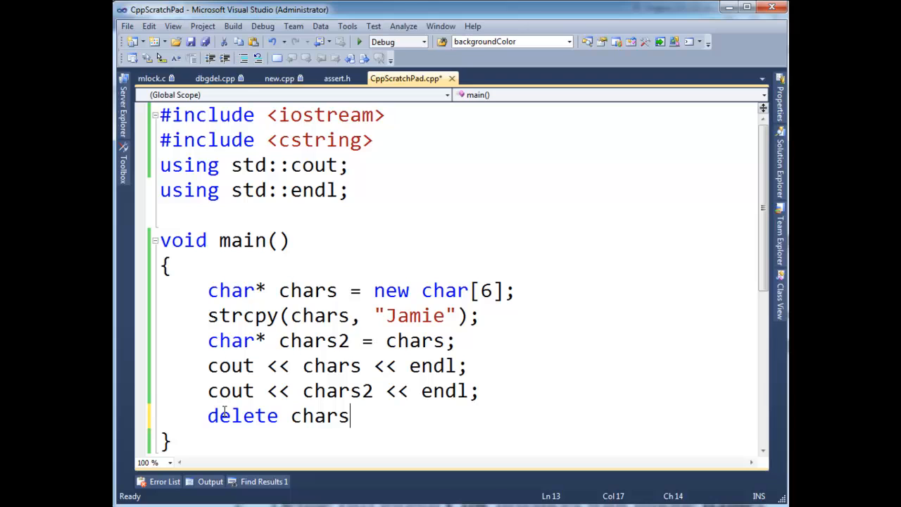
text(;)
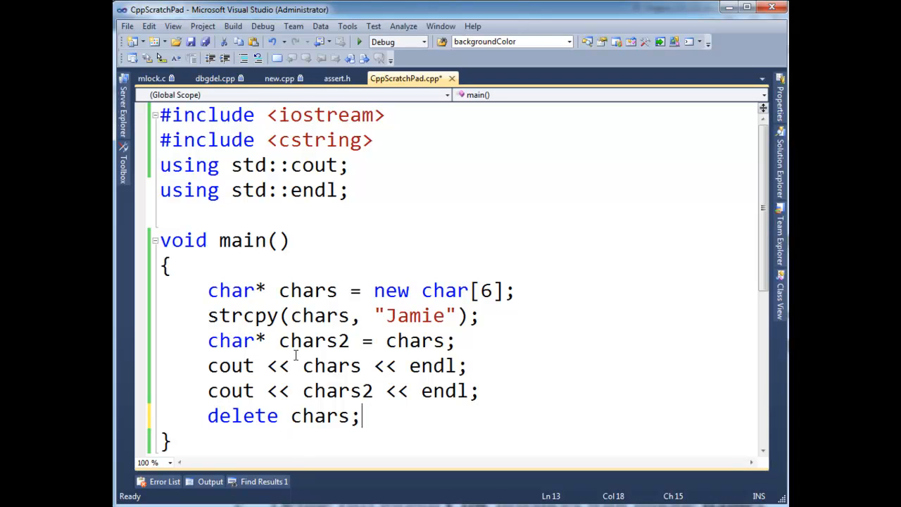
double_click(313, 341)
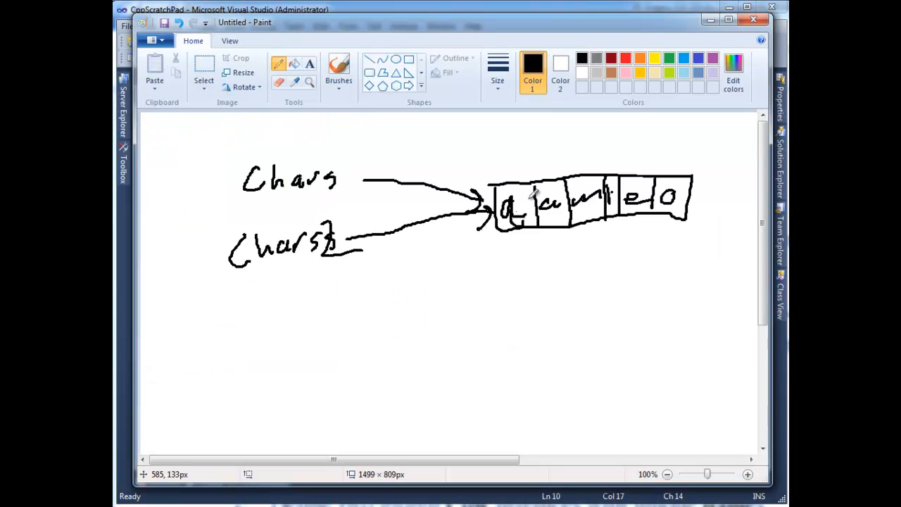
mouse_move(435, 200)
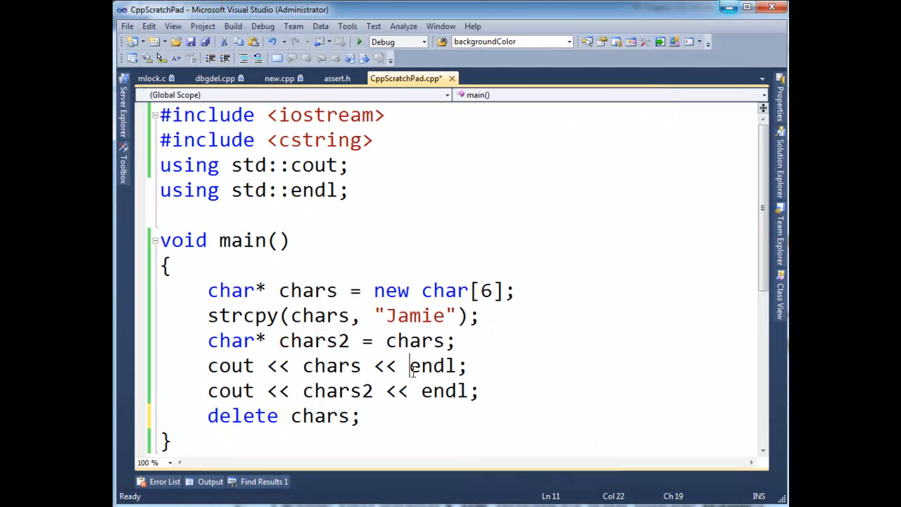
Add chars[0] = 'q'; on a new line right after the strcpy call.
key(enter)
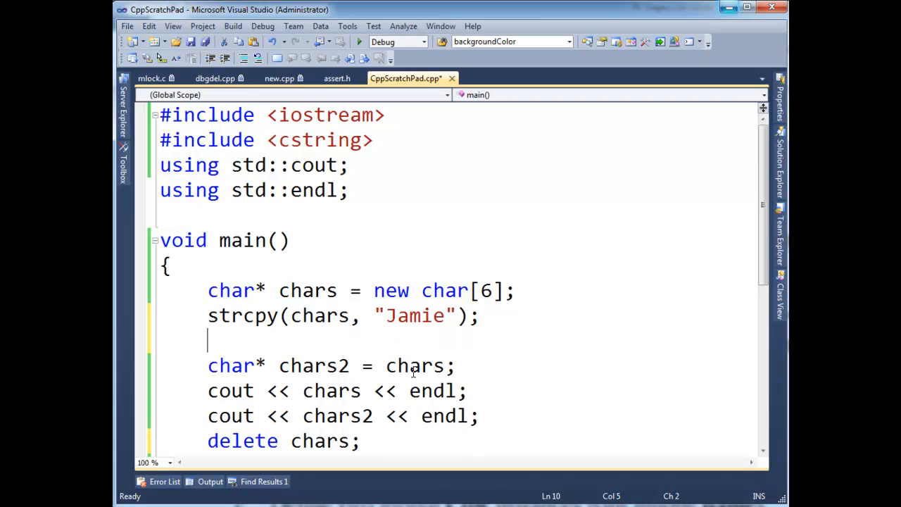
text(chars[0)
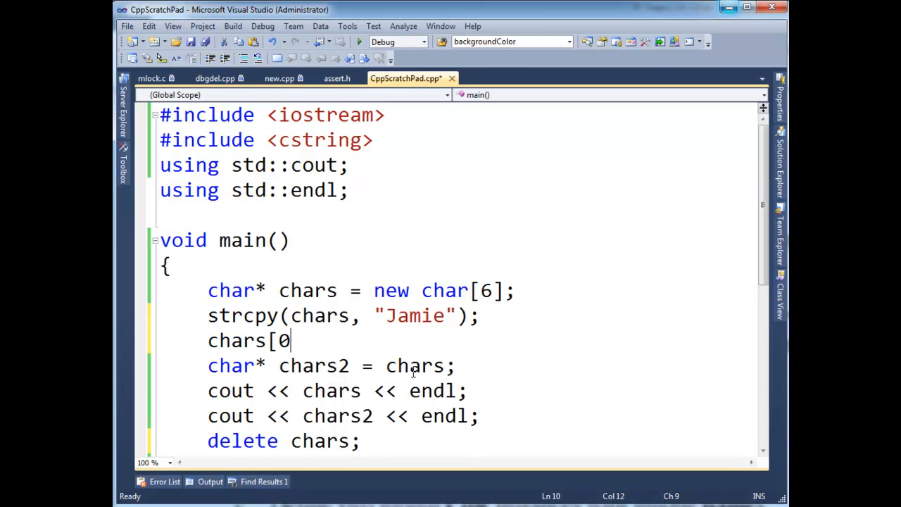
text(] = 'q')
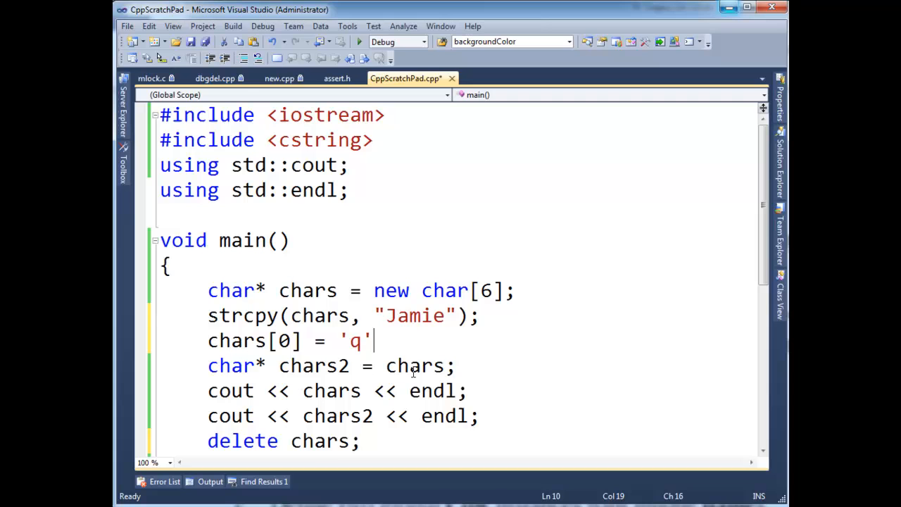
text(;)
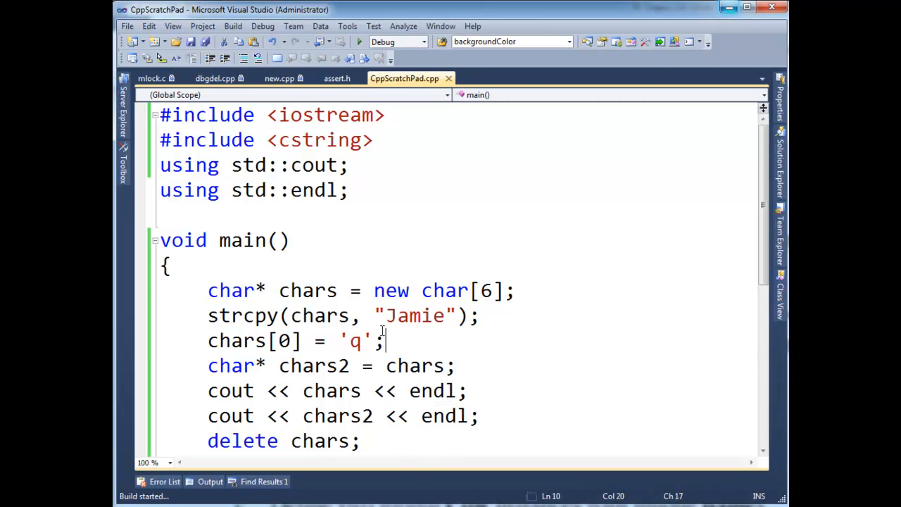
Run the program, which prints qamie twice, then dismiss the console.
click(358, 41)
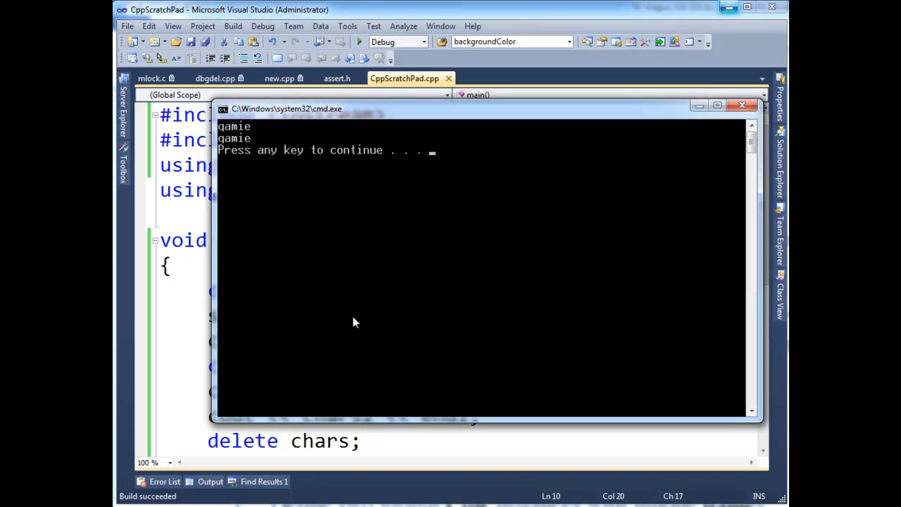
mouse_move(261, 161)
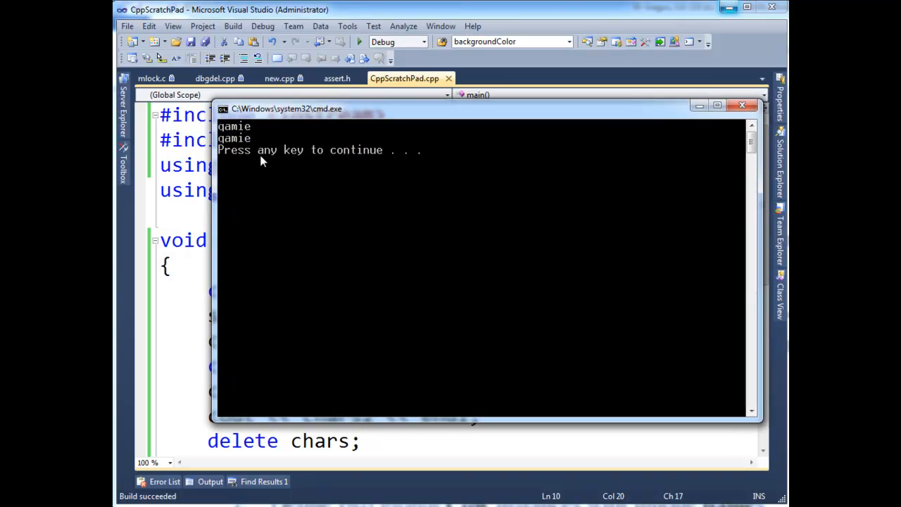
key(enter)
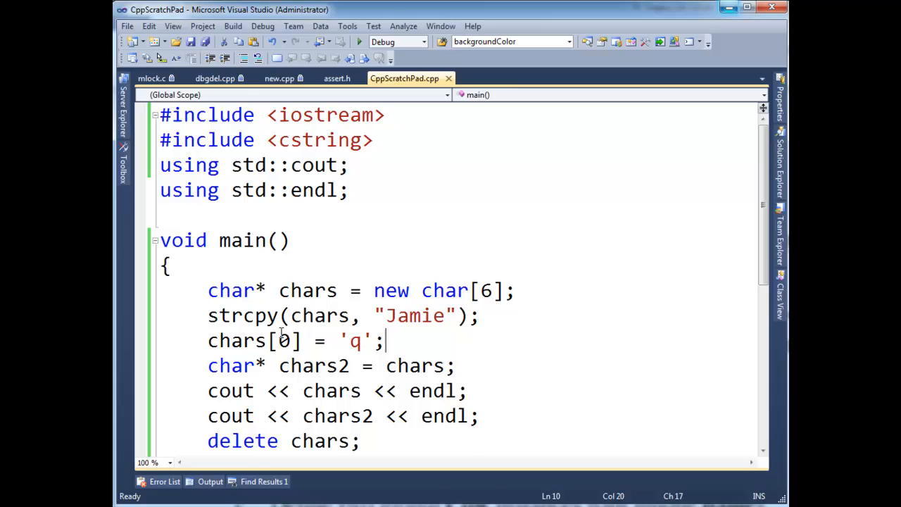
Add cout << strlen(chars) << endl; after chars[0] = 'q'; and build successfully.
text(coust)
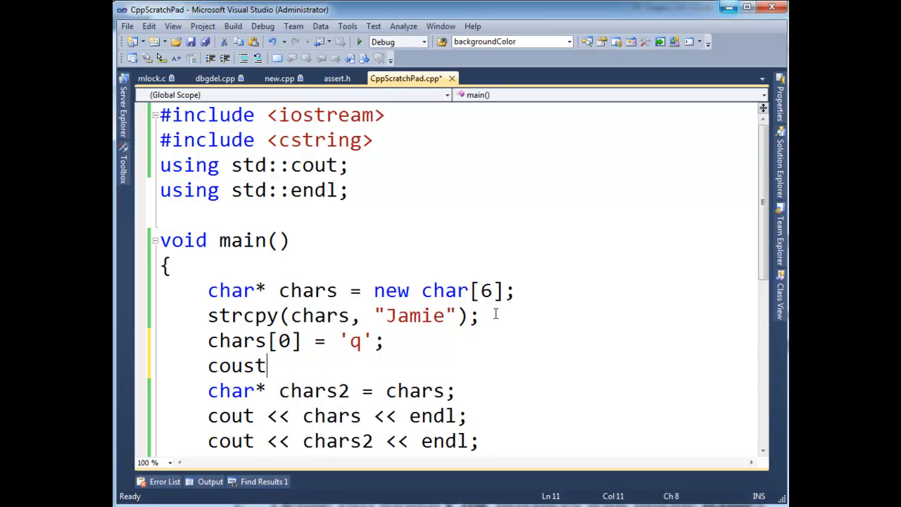
key(BackSpace)
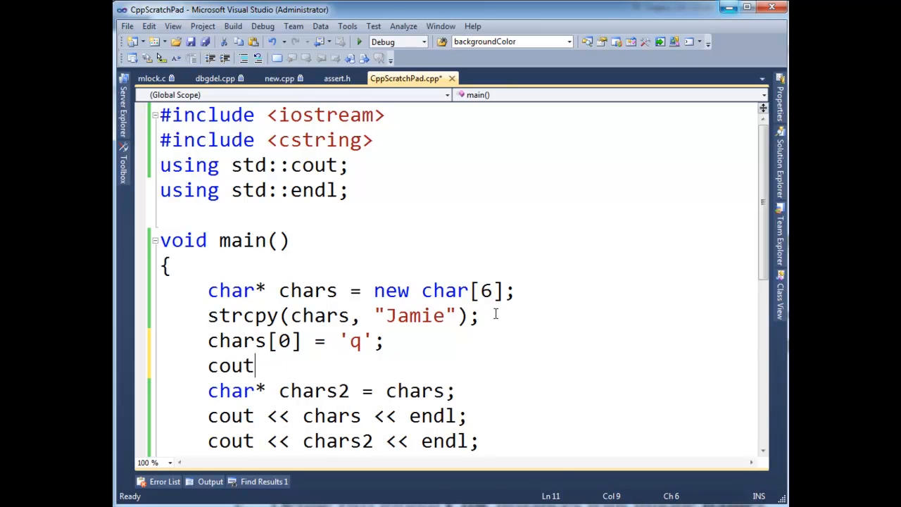
text(<< strlen()
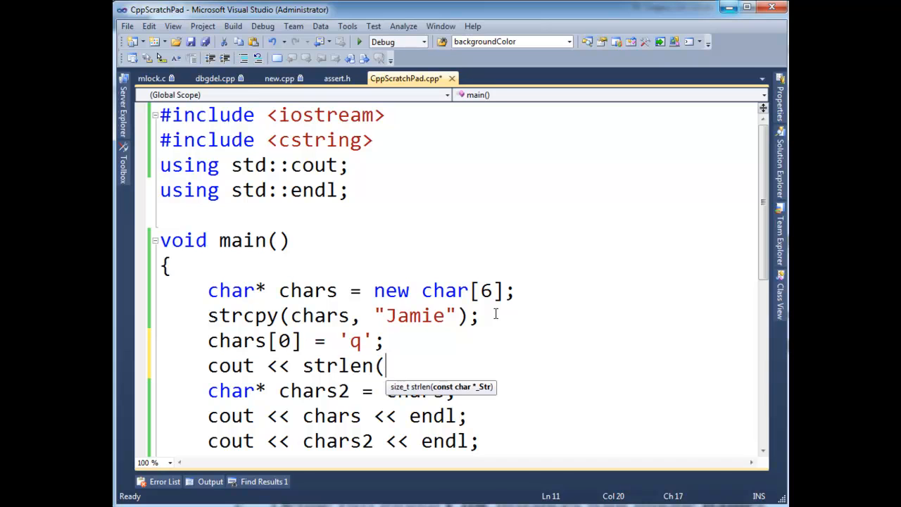
text(chars))
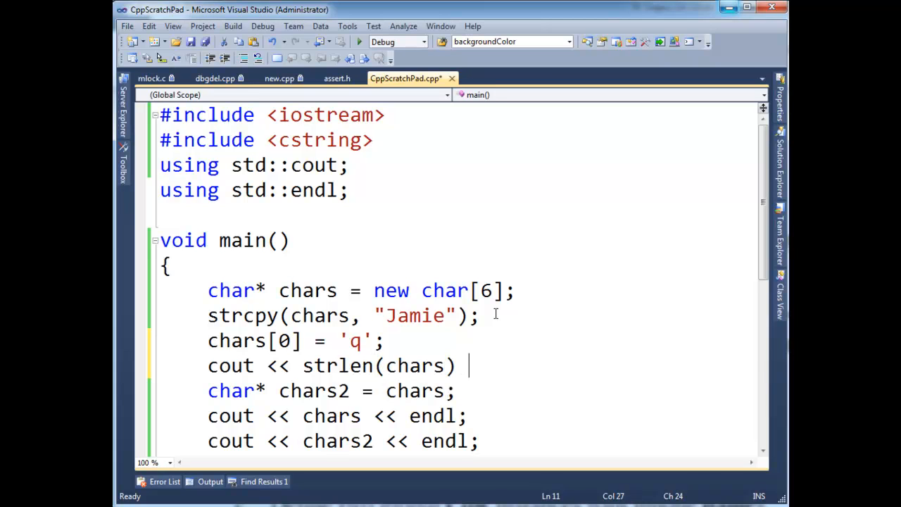
text(<< endl)
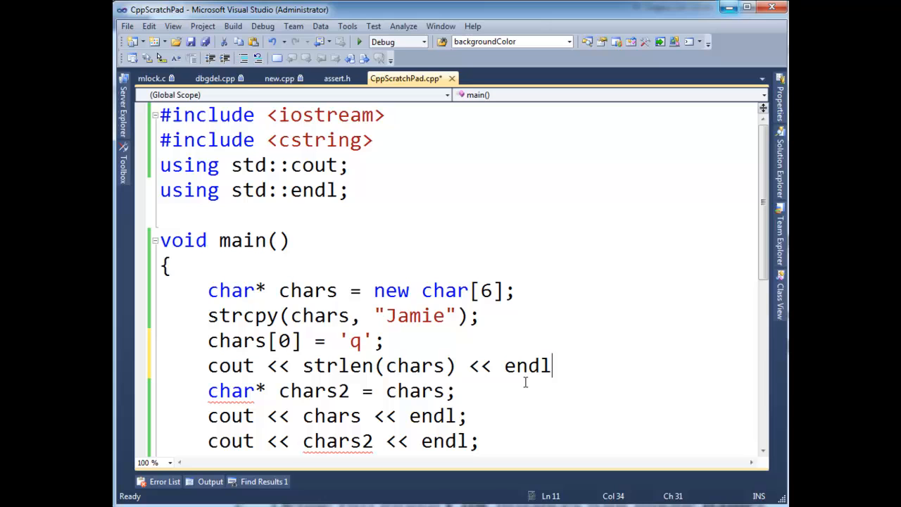
double_click(414, 316)
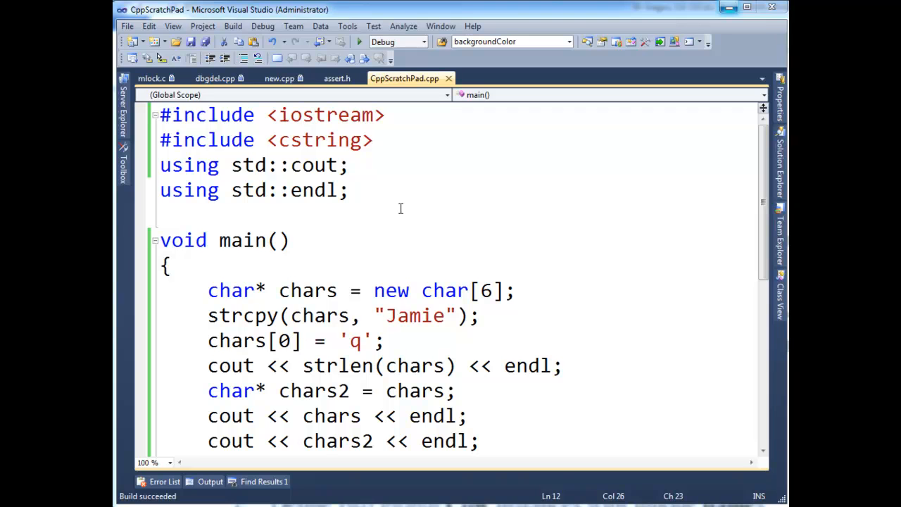
Add #include <string> under <cstring>, then highlight the char-array allocation line.
text(#include)
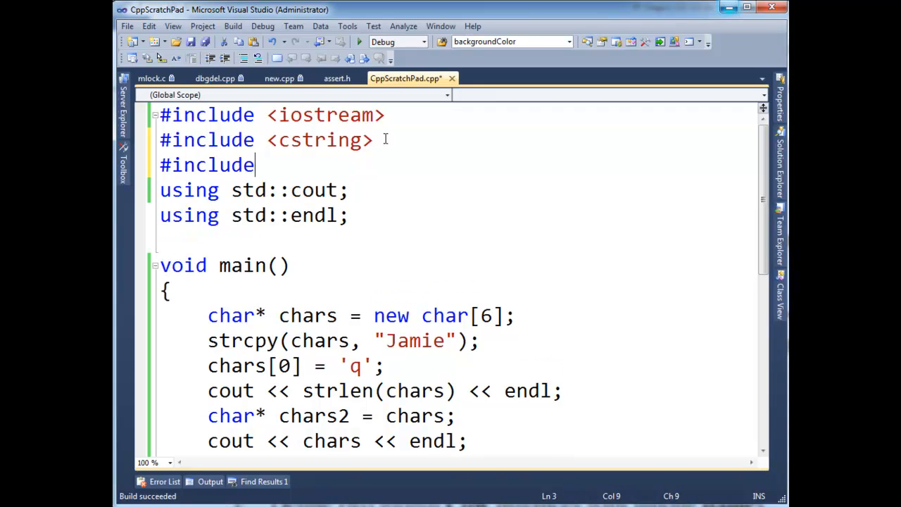
text(<string>)
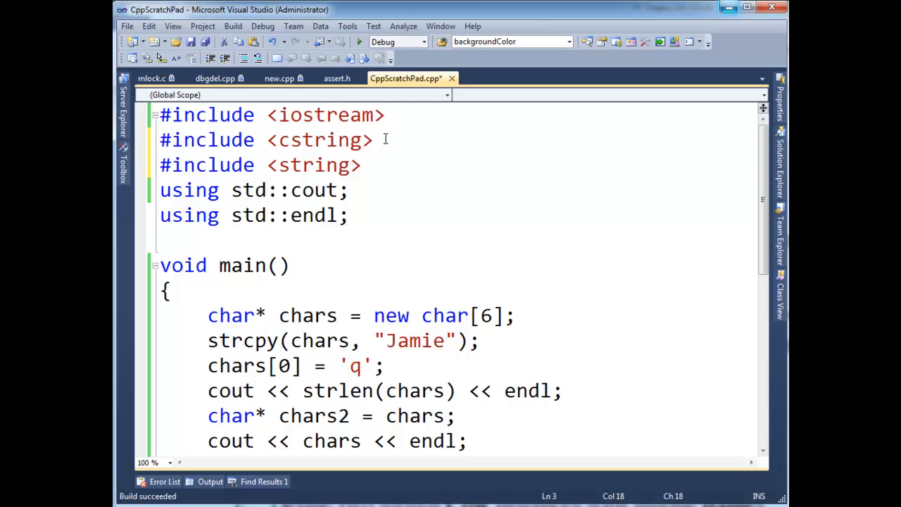
double_click(313, 165)
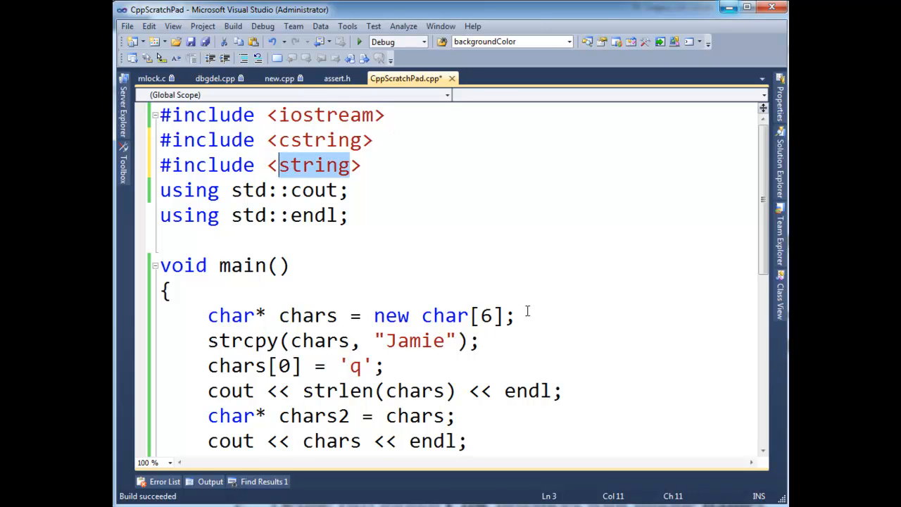
triple_click(317, 316)
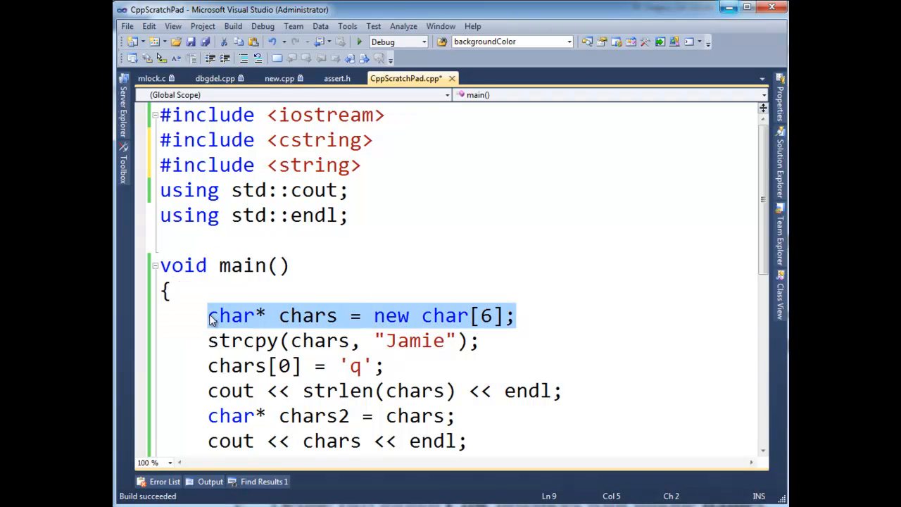